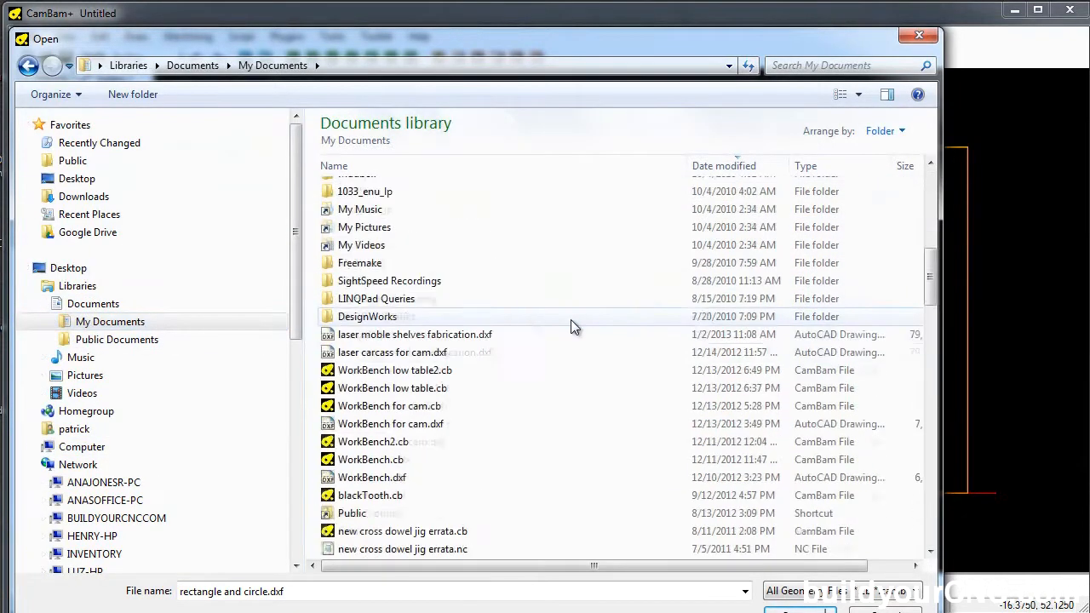
# Step: Open laser mobile shelves fabrication.dxf from My Documents
pyautogui.click(416, 334)
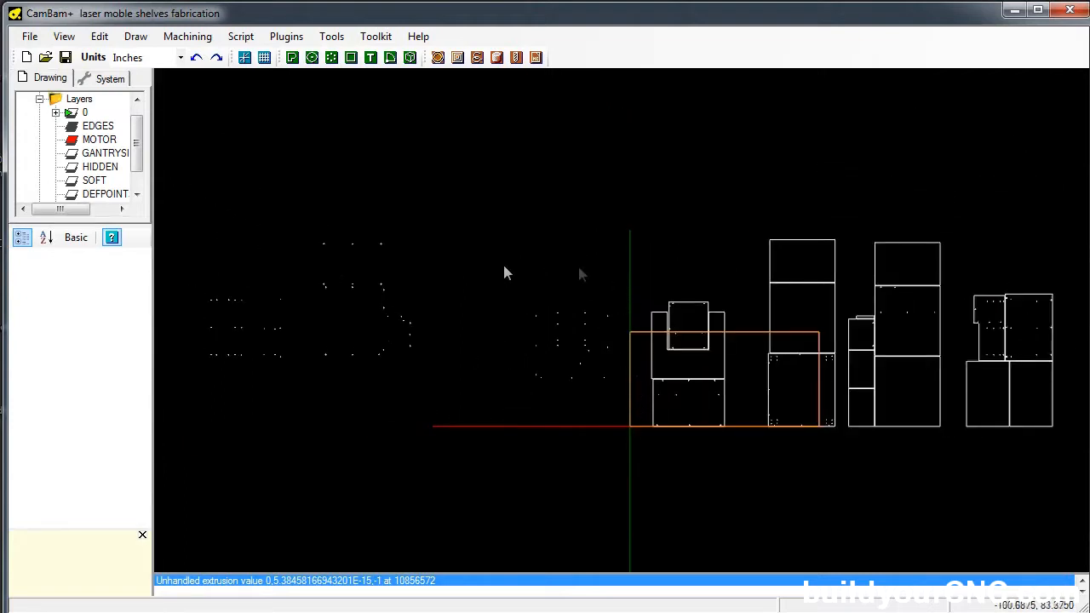
pyautogui.moveTo(225, 274)
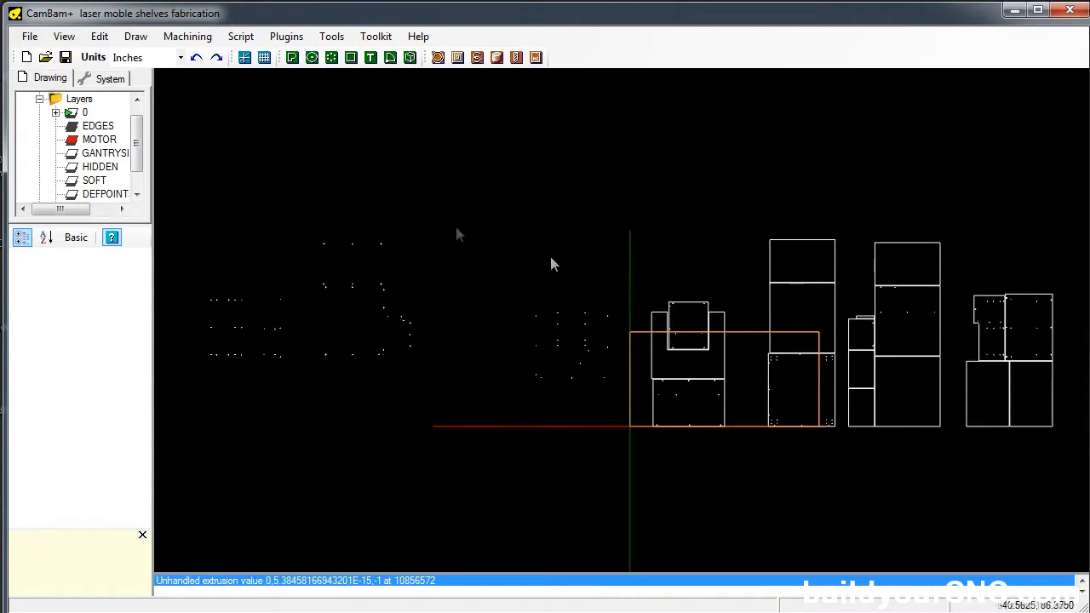
pyautogui.moveTo(185, 201)
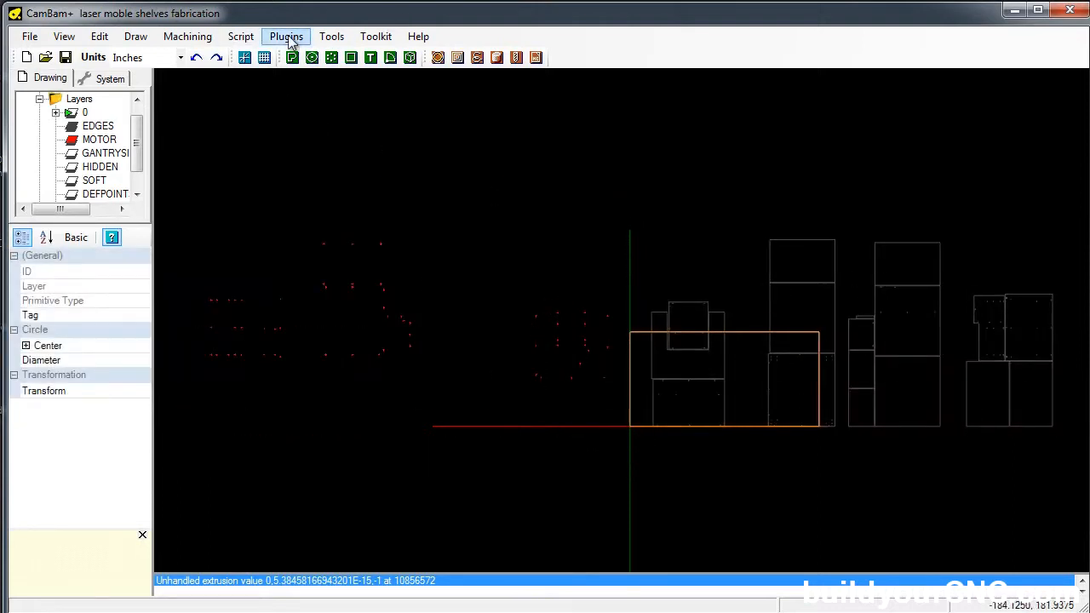
# Step: Run Transform > Mirror and pick two points on a vertical mirror line through the origin
pyautogui.click(286, 36)
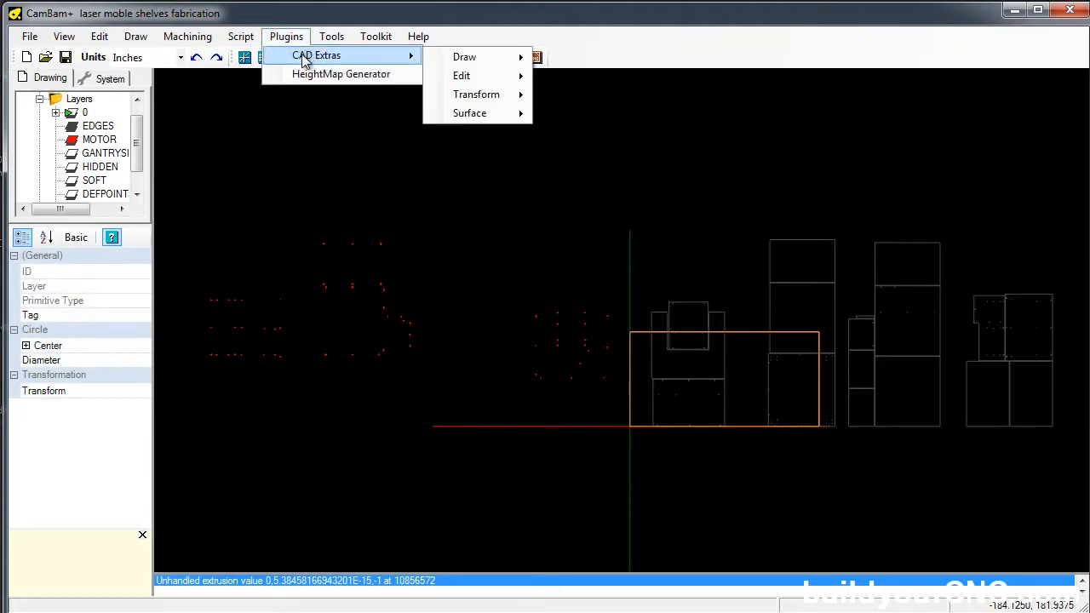
pyautogui.moveTo(358, 61)
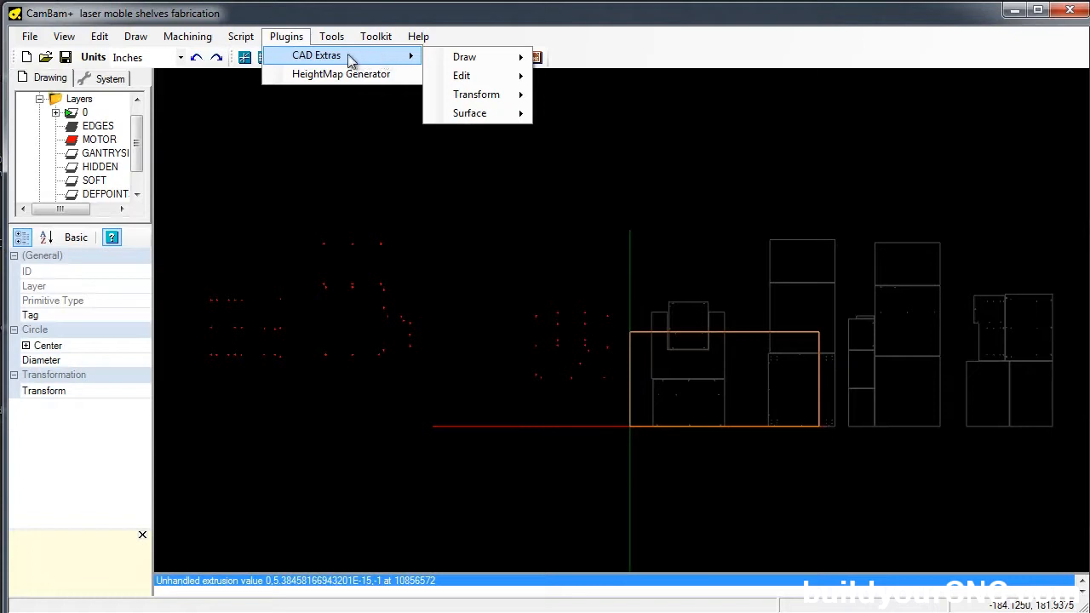
pyautogui.moveTo(465, 56)
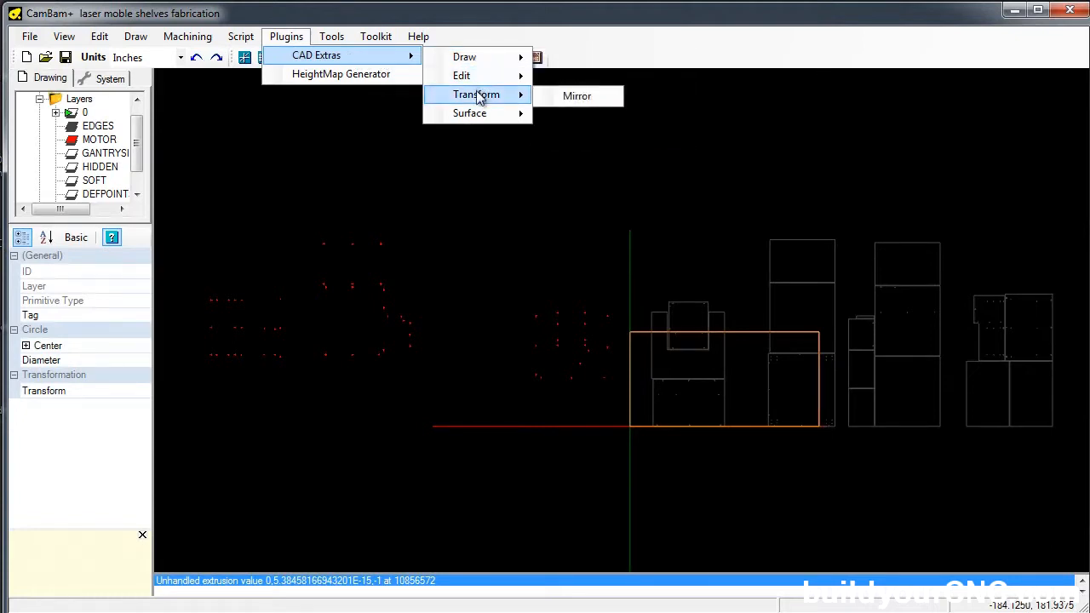
pyautogui.moveTo(576, 95)
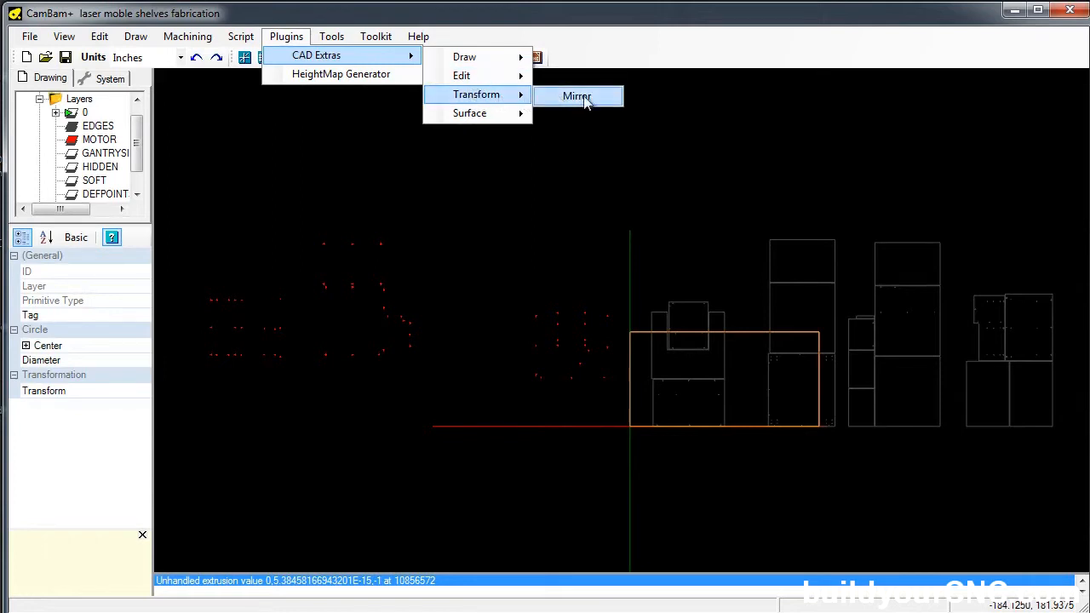
pyautogui.click(578, 96)
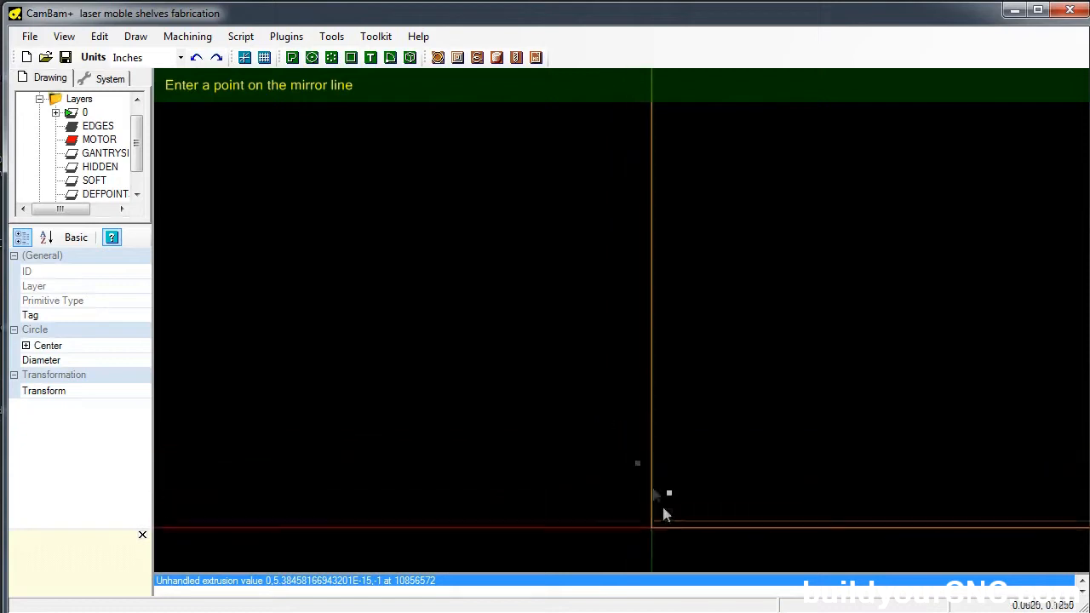
pyautogui.click(657, 514)
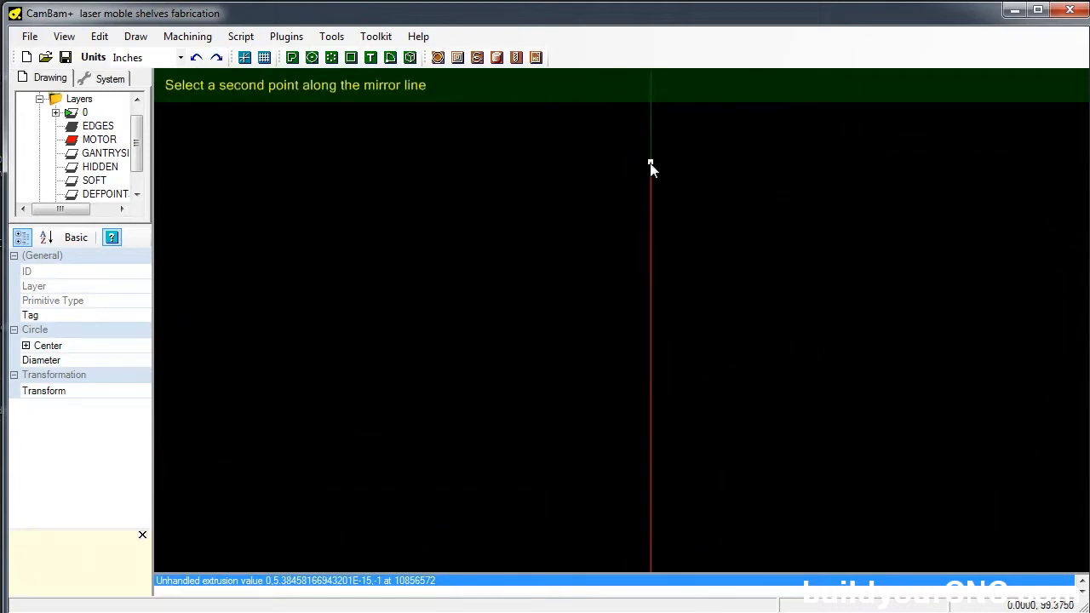
pyautogui.click(650, 164)
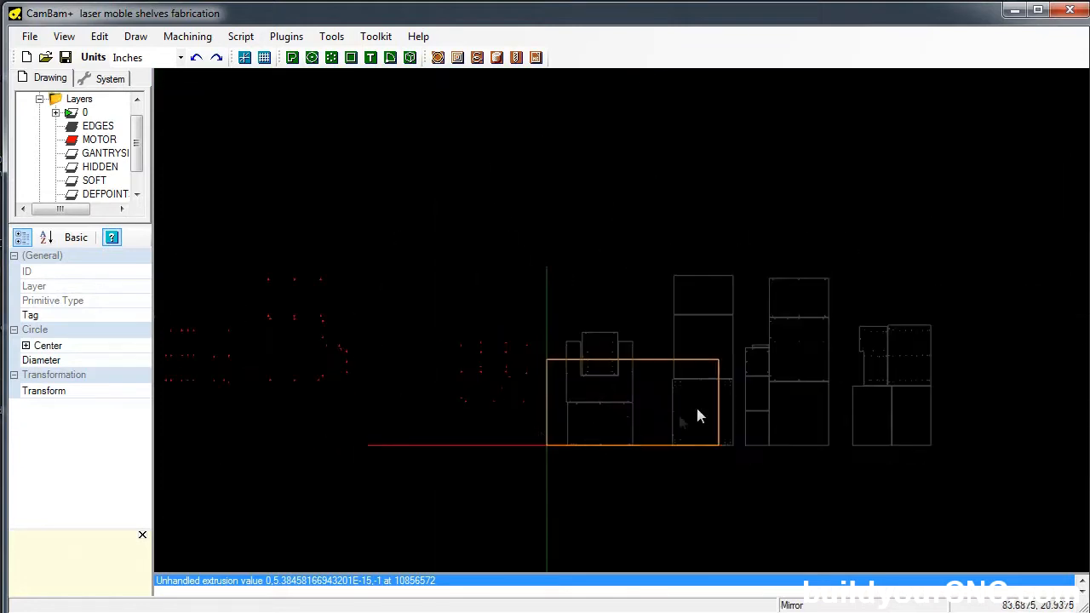
pyautogui.moveTo(450, 443)
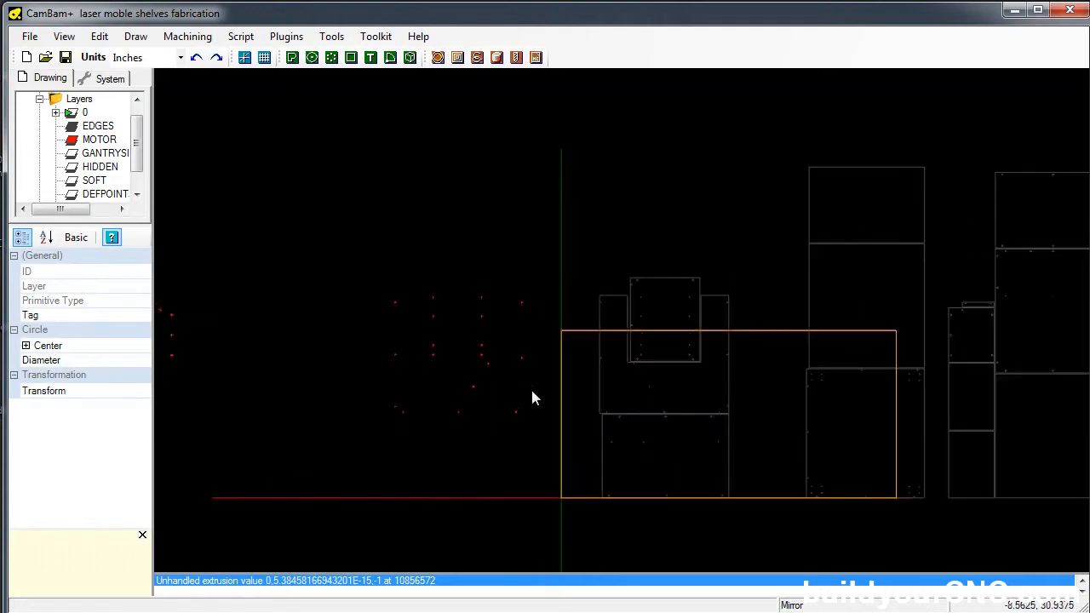
pyautogui.moveTo(599, 378)
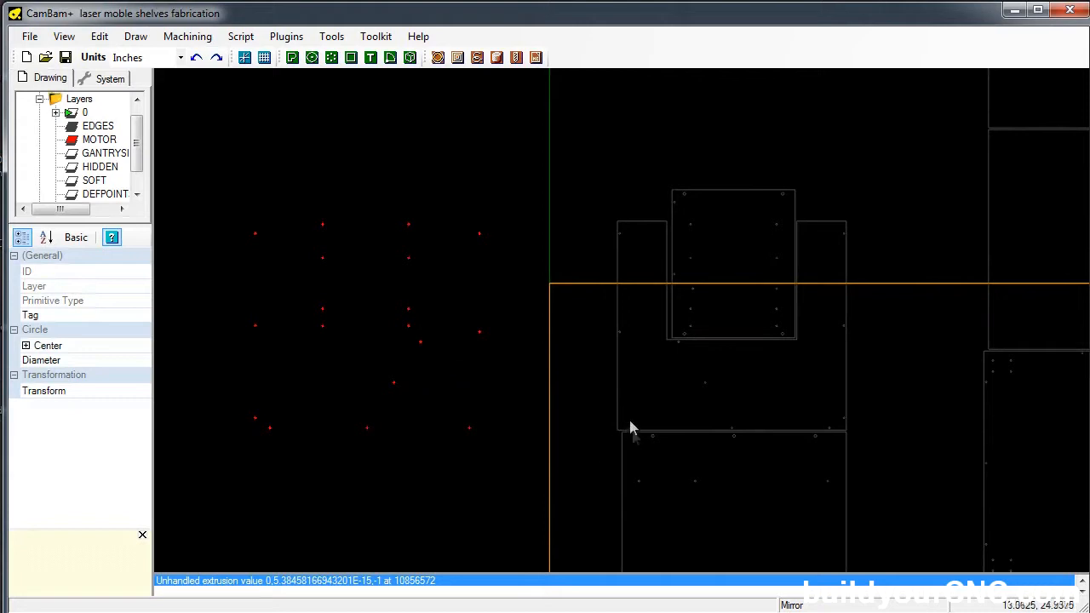
pyautogui.moveTo(491, 212)
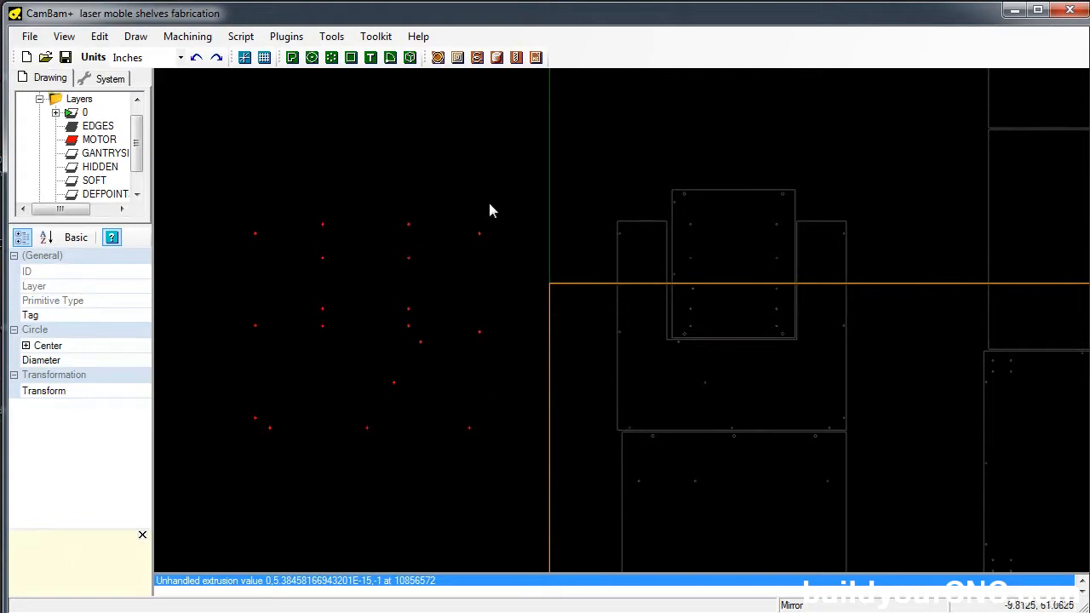
pyautogui.moveTo(624, 309)
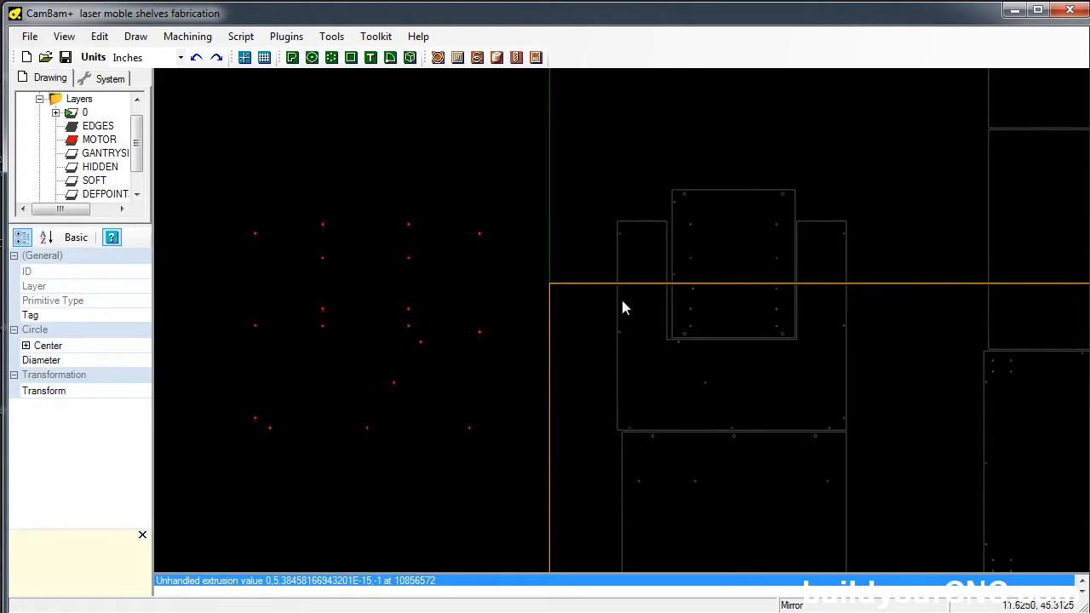
pyautogui.moveTo(589, 325)
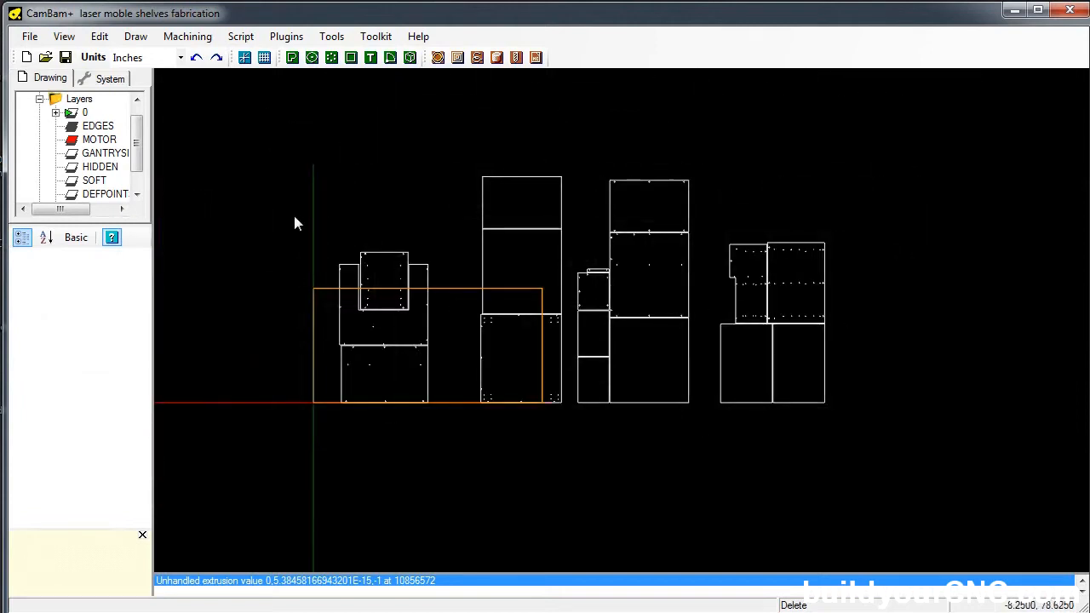
pyautogui.moveTo(416, 344)
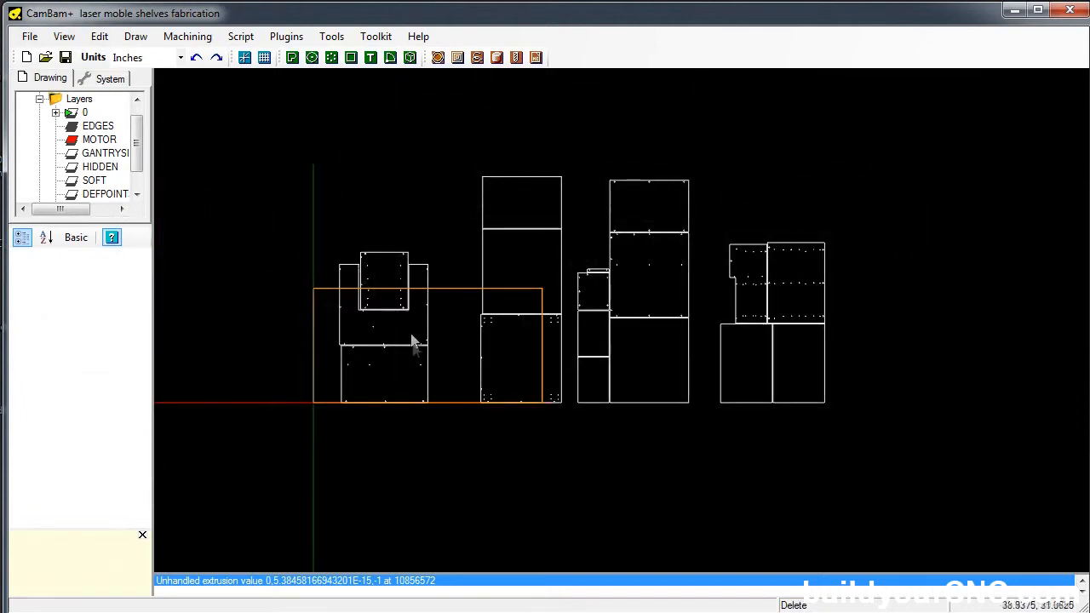
pyautogui.moveTo(808, 337)
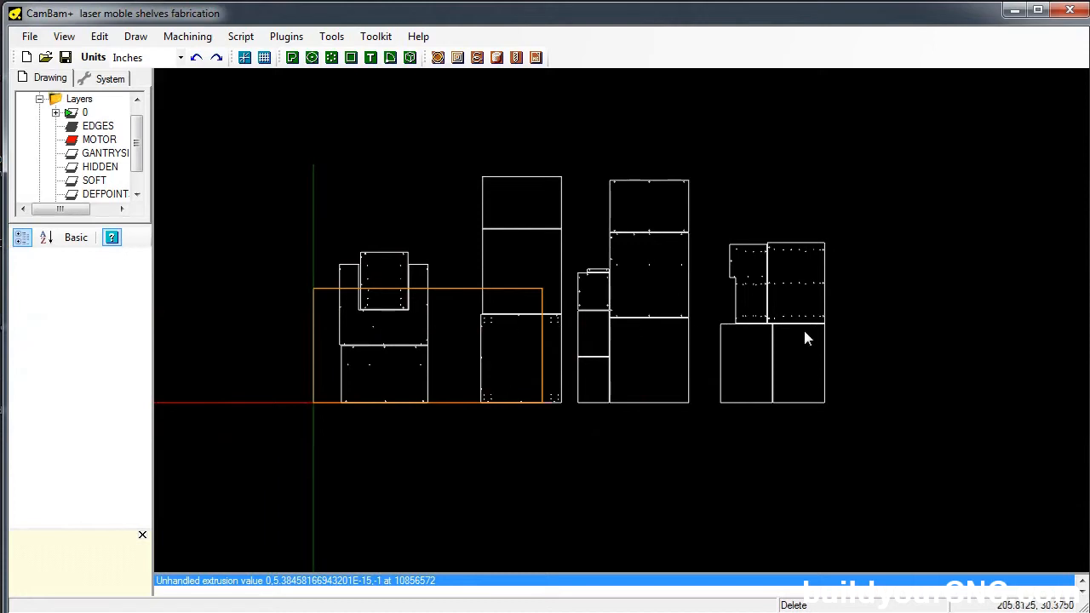
pyautogui.moveTo(451, 247)
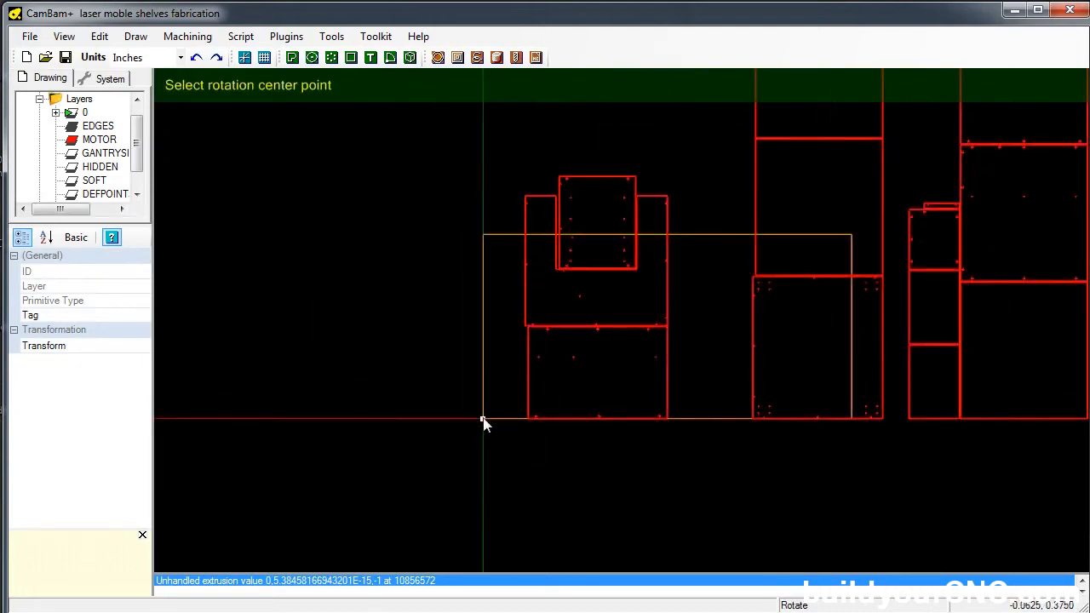
# Step: Set the rotation center at the board's lower-left corner for the selected parts
pyautogui.click(485, 423)
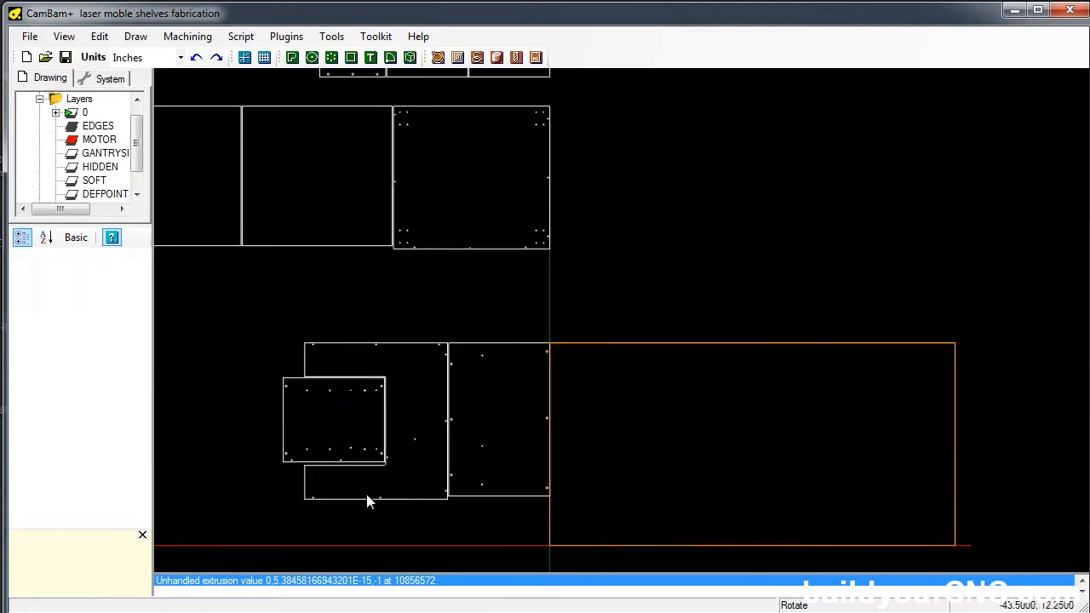
# Step: Start a Transform > Move on the selected shelf panels from the right-click menu
pyautogui.rightClick(366, 503)
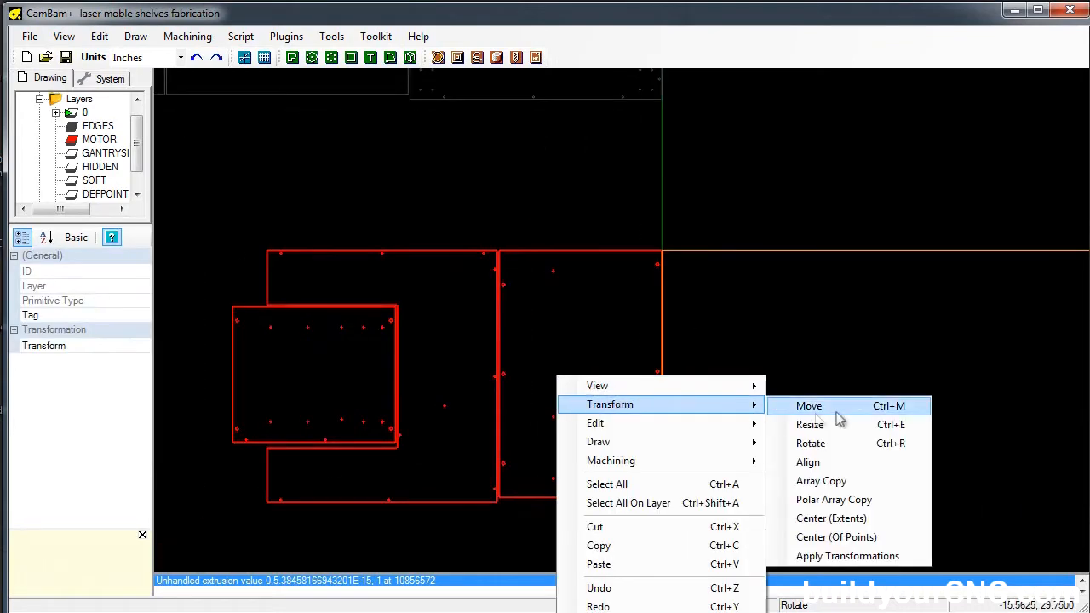
pyautogui.click(807, 405)
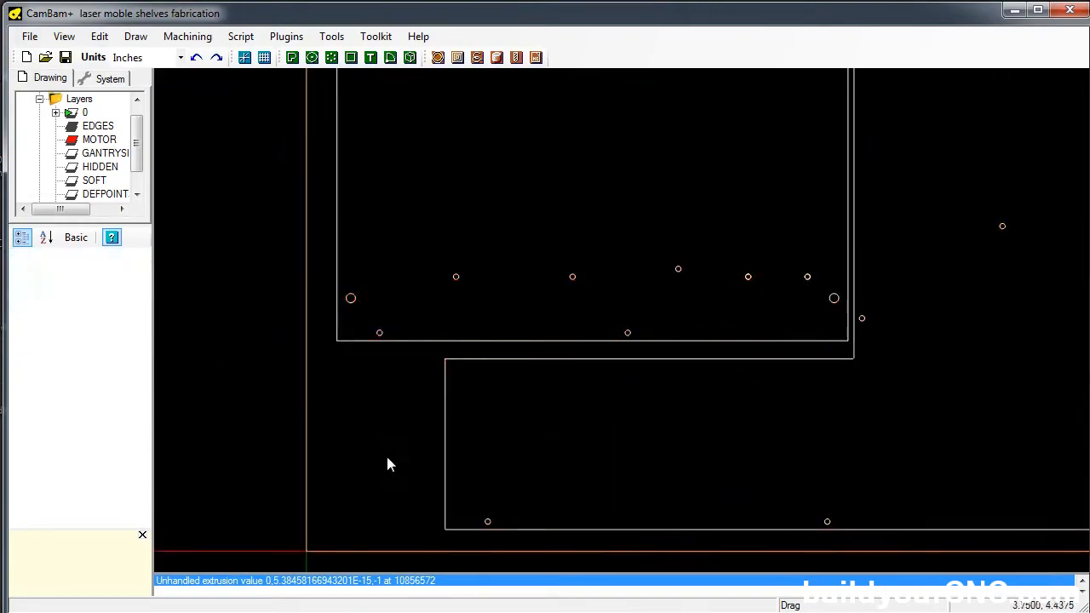
# Step: Orbit the 3D view to see all the boards and panels at an angle
pyautogui.moveTo(388, 464); pyautogui.dragTo(345, 307)
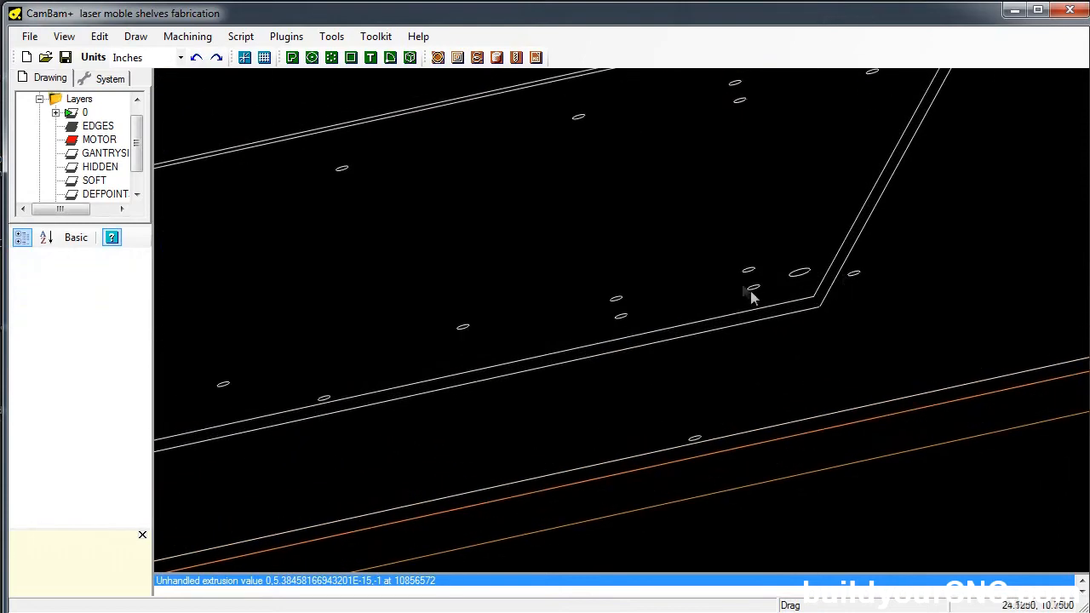
pyautogui.moveTo(754, 290)
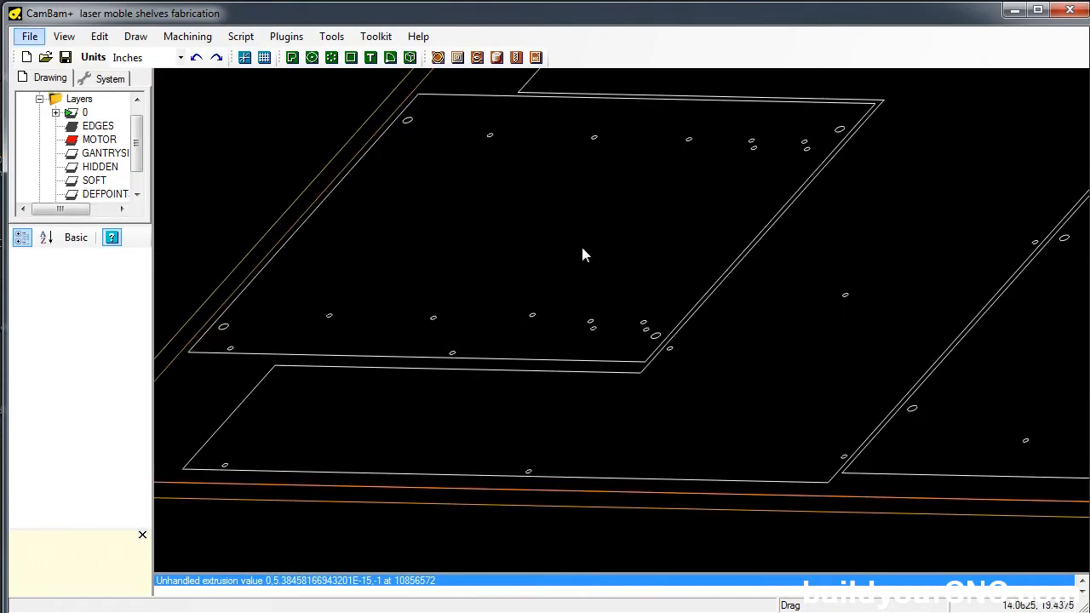
pyautogui.moveTo(586, 255); pyautogui.dragTo(371, 357)
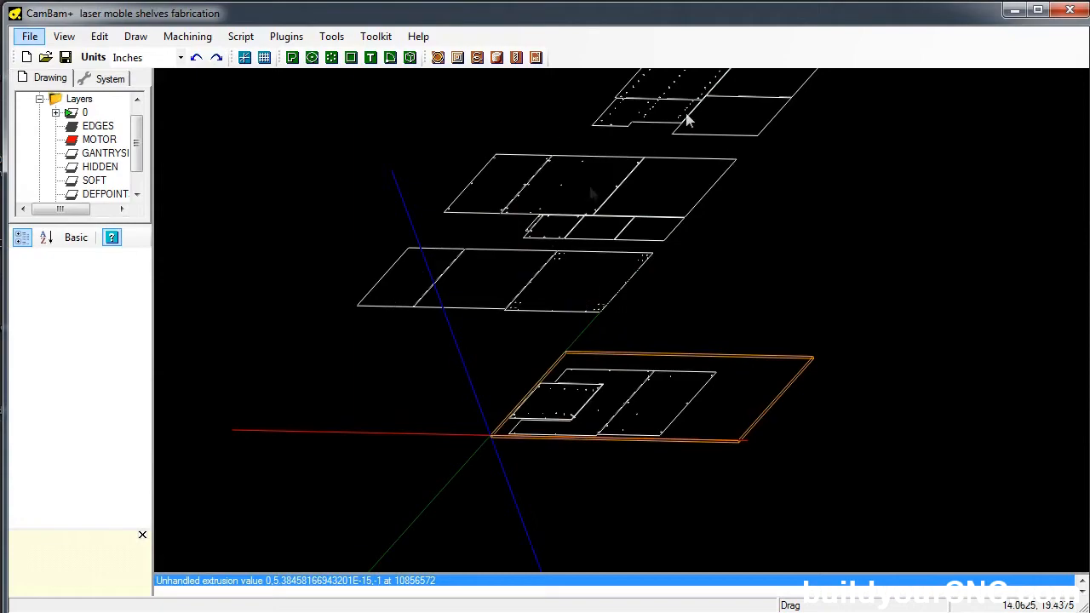
pyautogui.moveTo(689, 119); pyautogui.dragTo(475, 429)
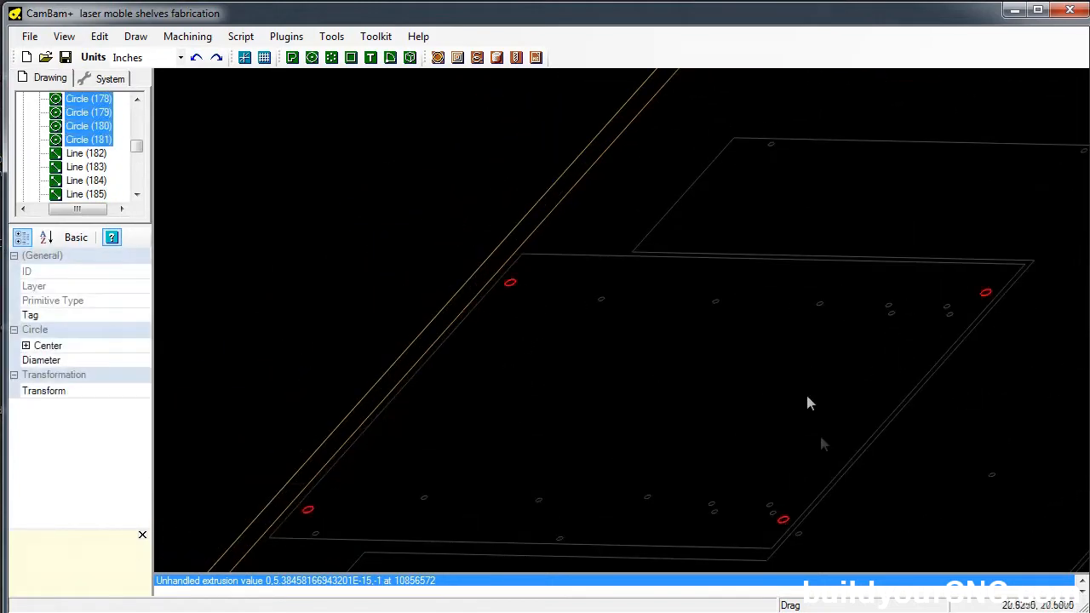
pyautogui.moveTo(518, 58)
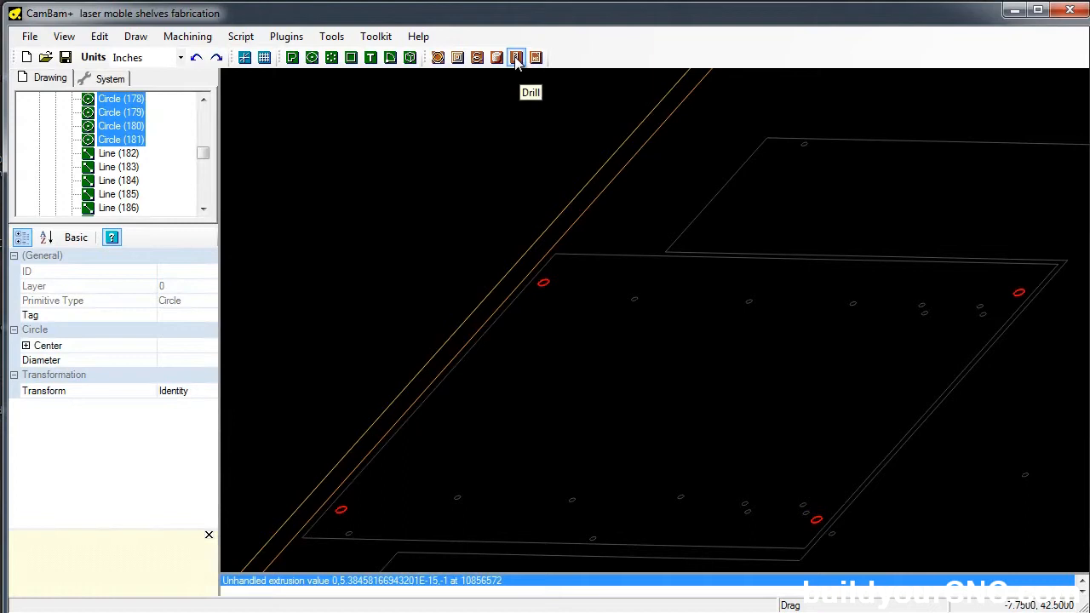
# Step: Create drill operation Drill2 for the selected corner holes with the A-Finishing style
pyautogui.click(516, 58)
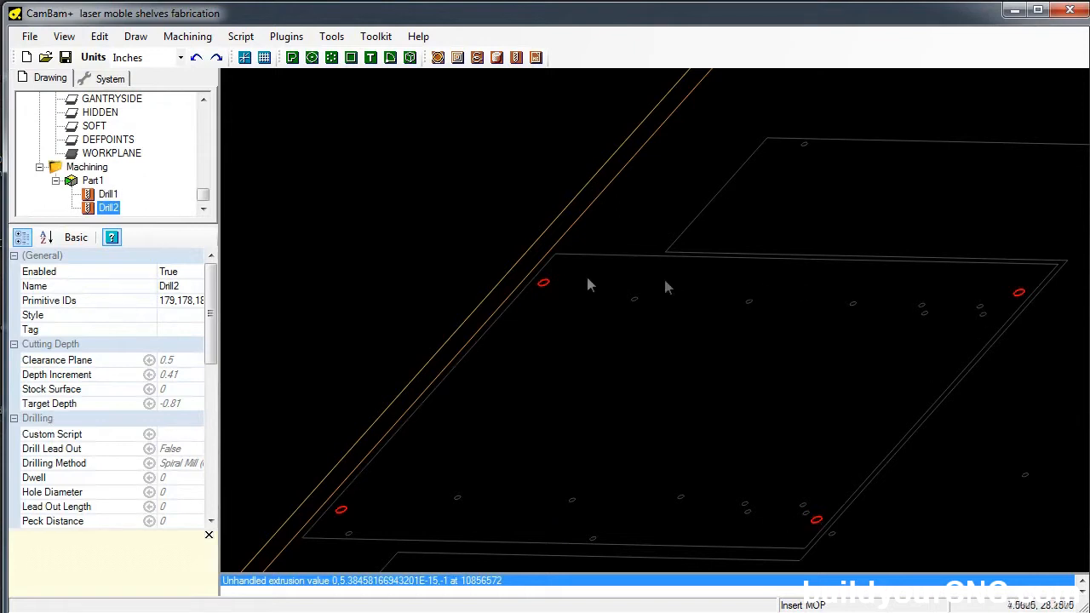
pyautogui.moveTo(640, 296)
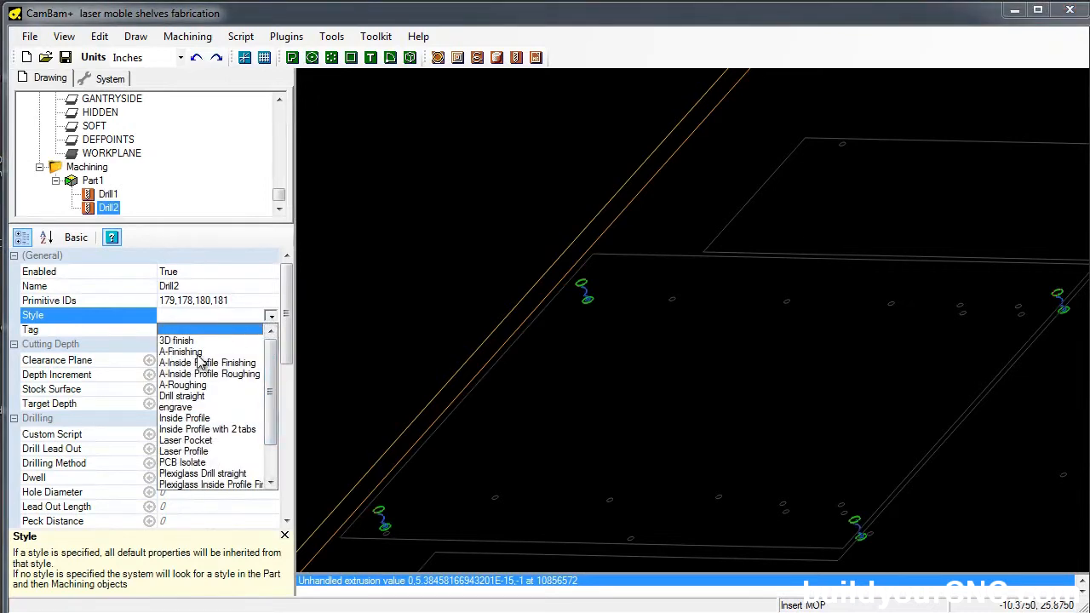
pyautogui.moveTo(185, 348)
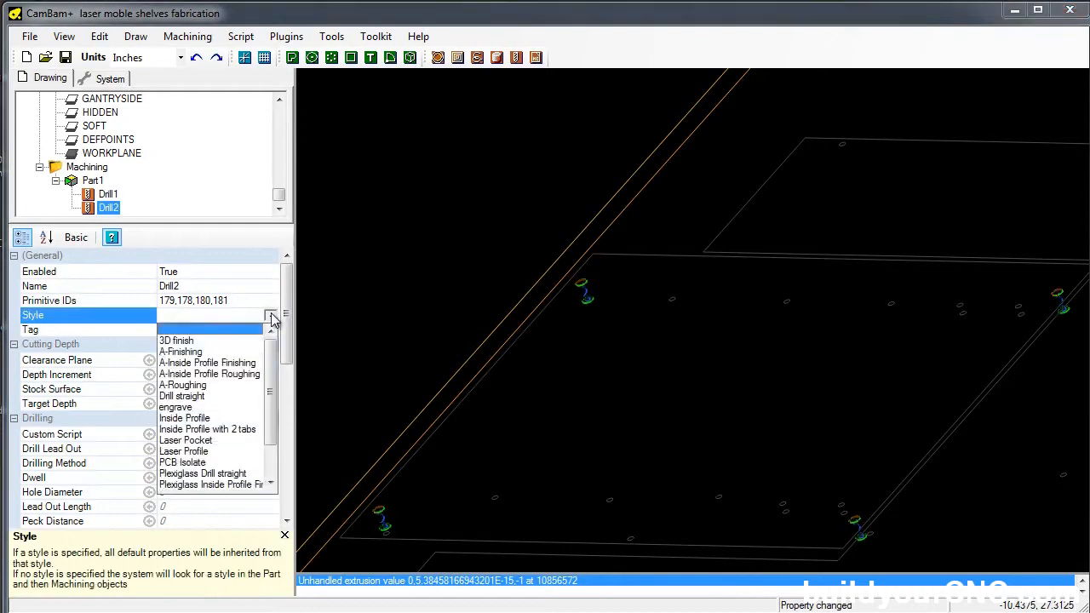
pyautogui.click(181, 350)
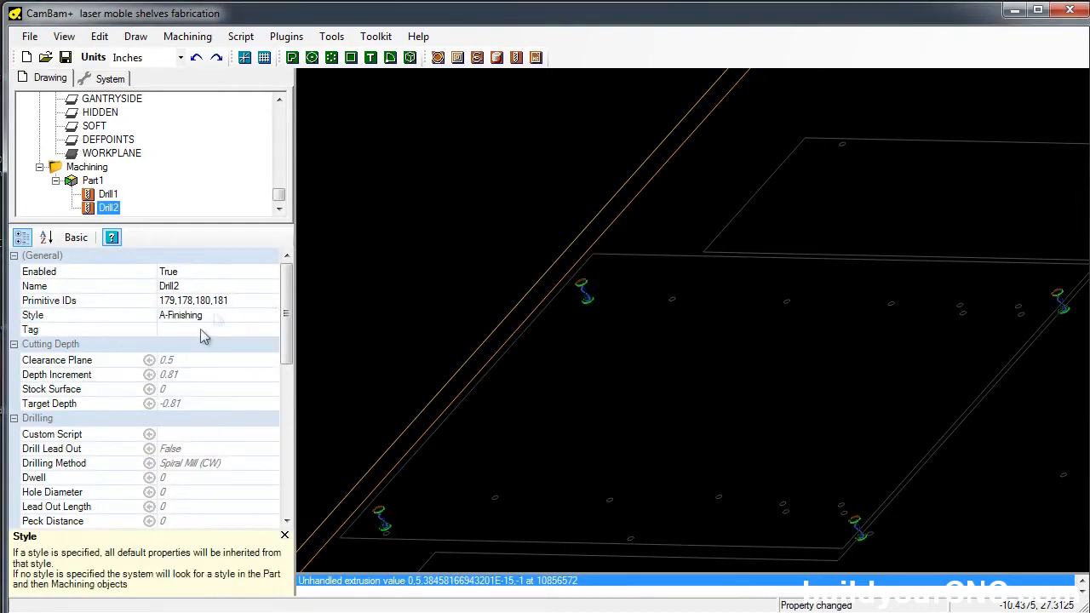
pyautogui.moveTo(229, 327)
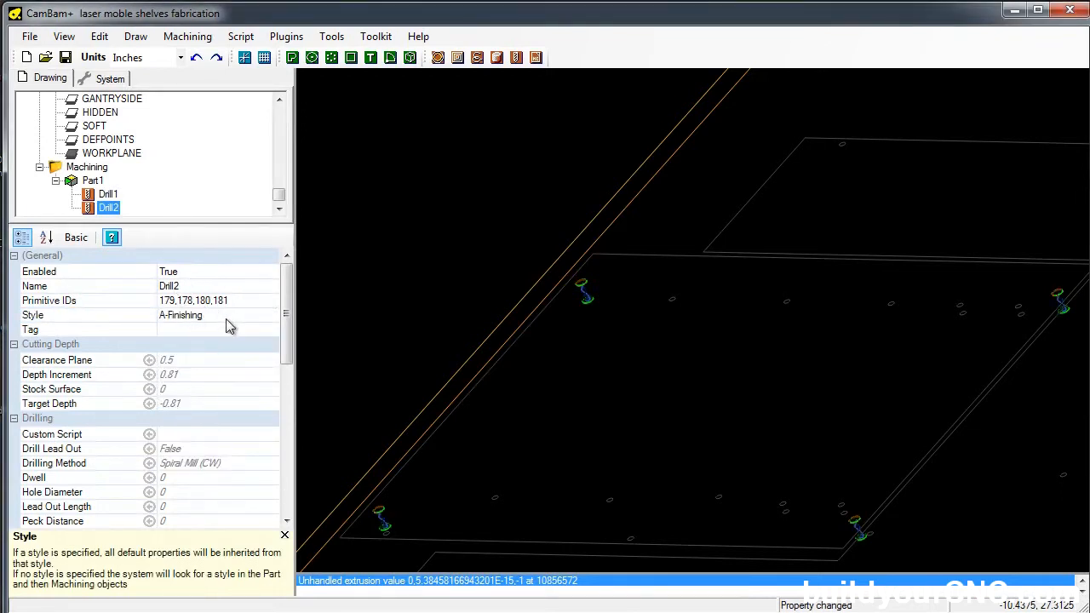
pyautogui.moveTo(532, 307)
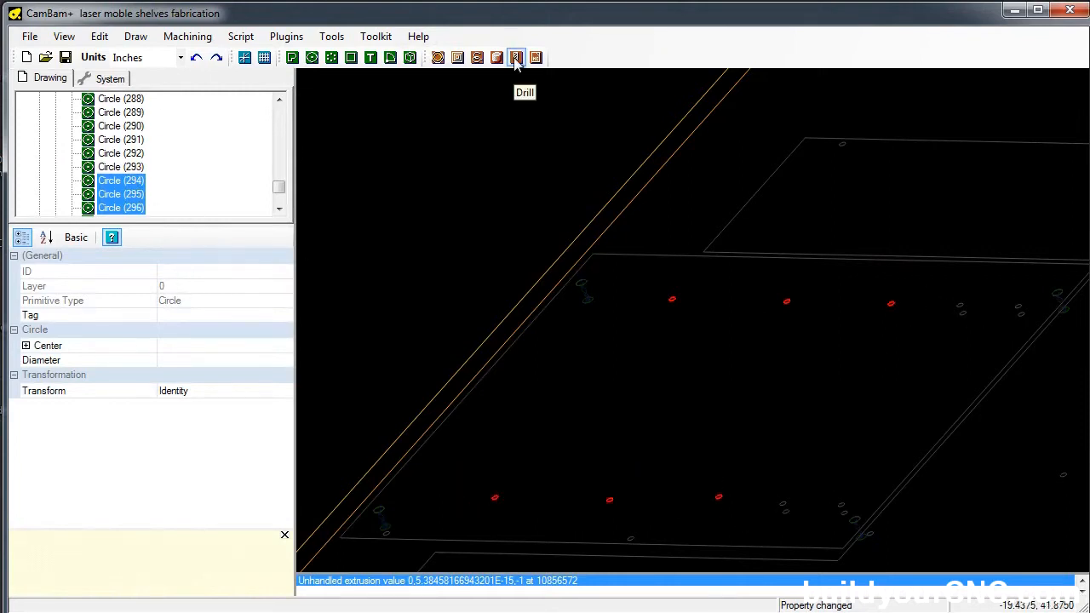
# Step: Create Drill3 for the six holes with Drill straight style, settling the property cache conflict
pyautogui.click(517, 58)
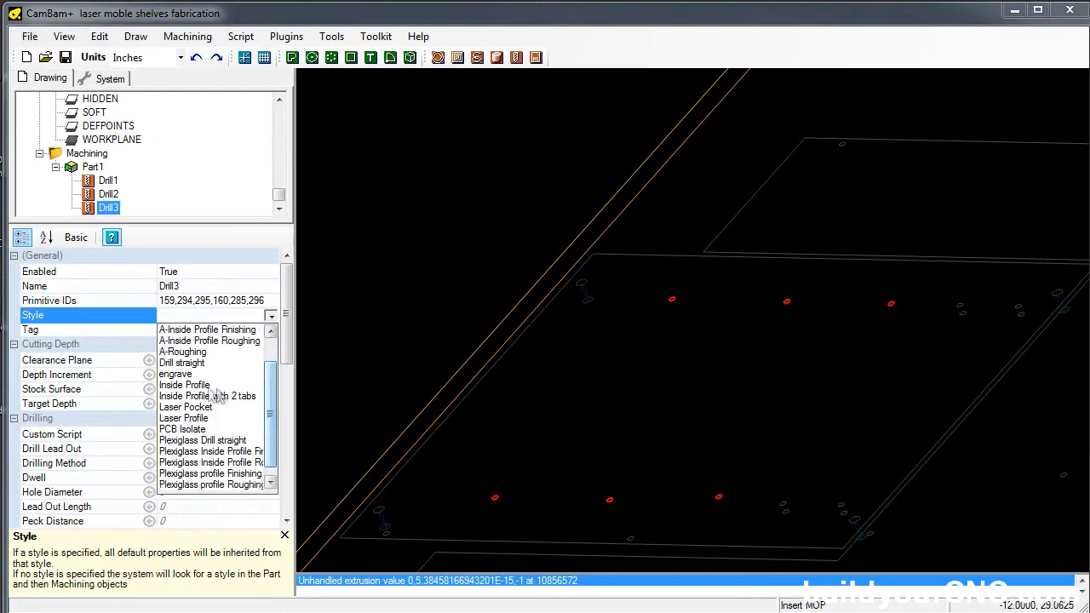
pyautogui.click(181, 361)
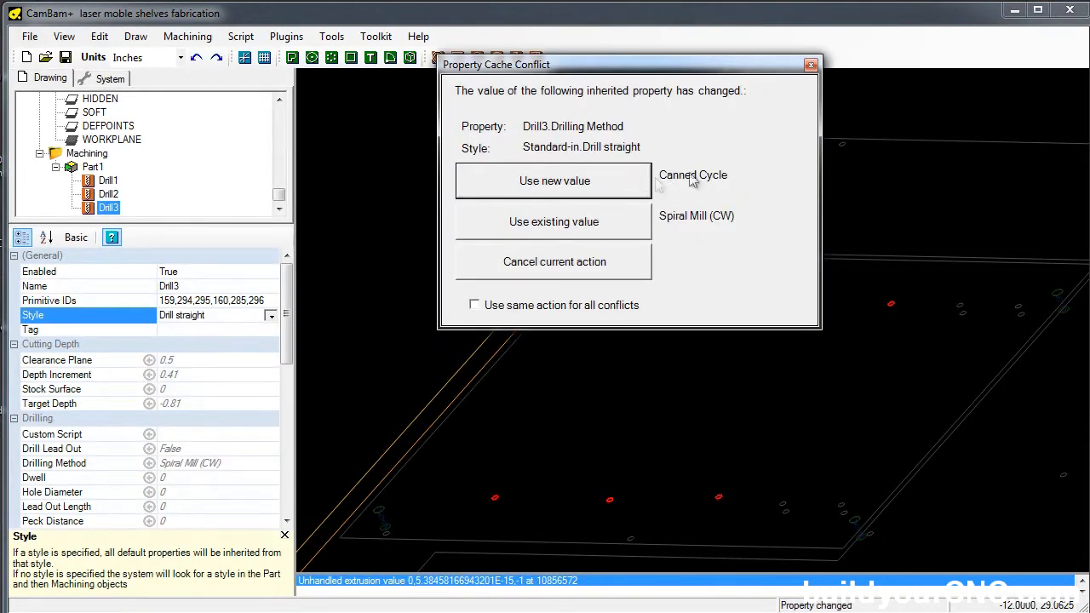
pyautogui.moveTo(689, 224)
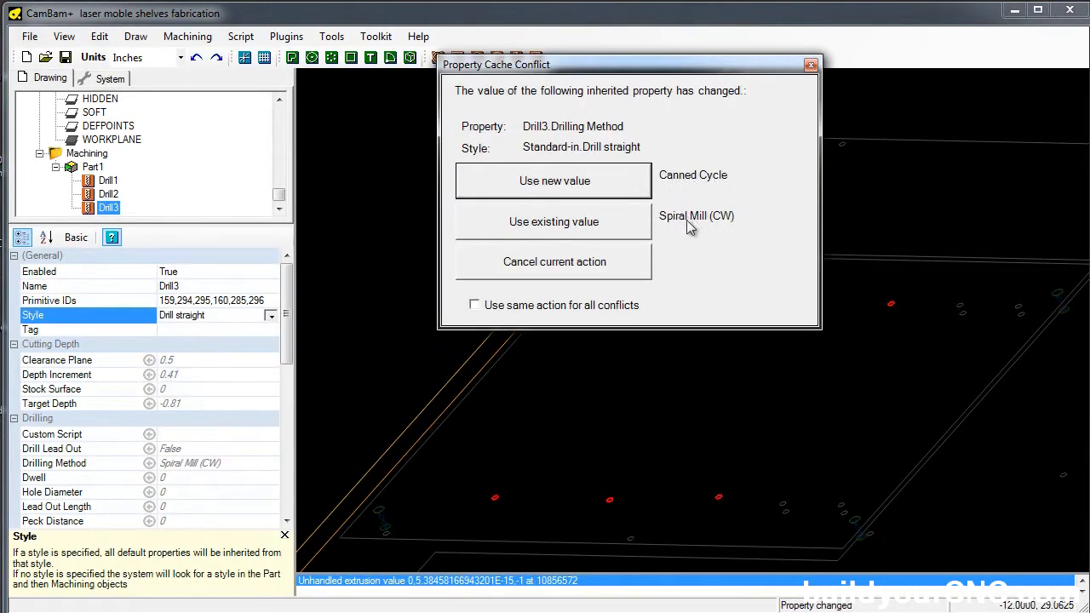
pyautogui.click(553, 180)
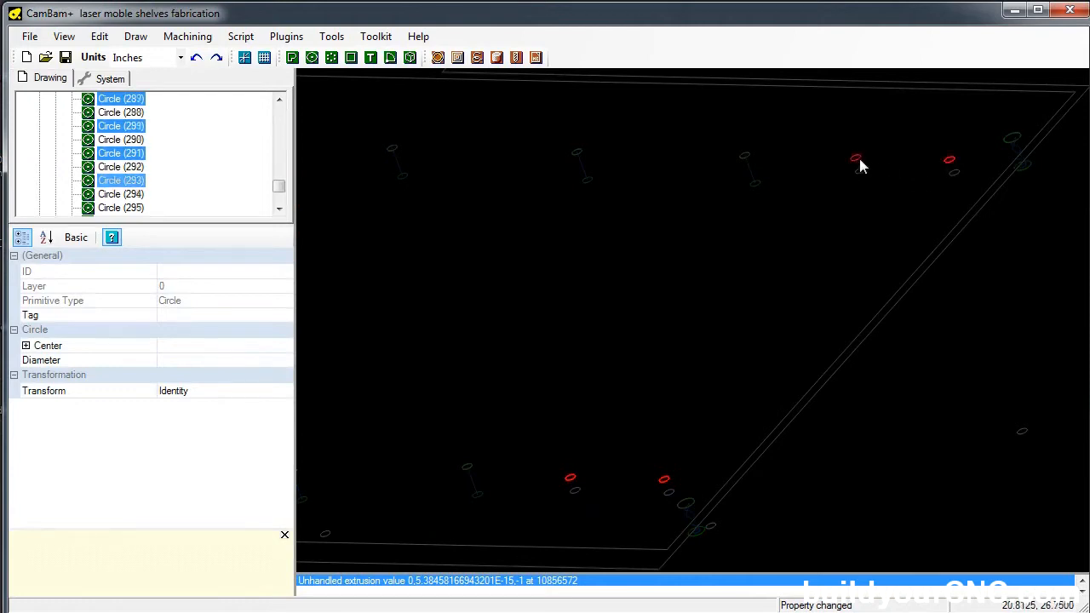
# Step: Create Drill4 for four more holes with Drill straight style and target depth -0.4
pyautogui.click(438, 58)
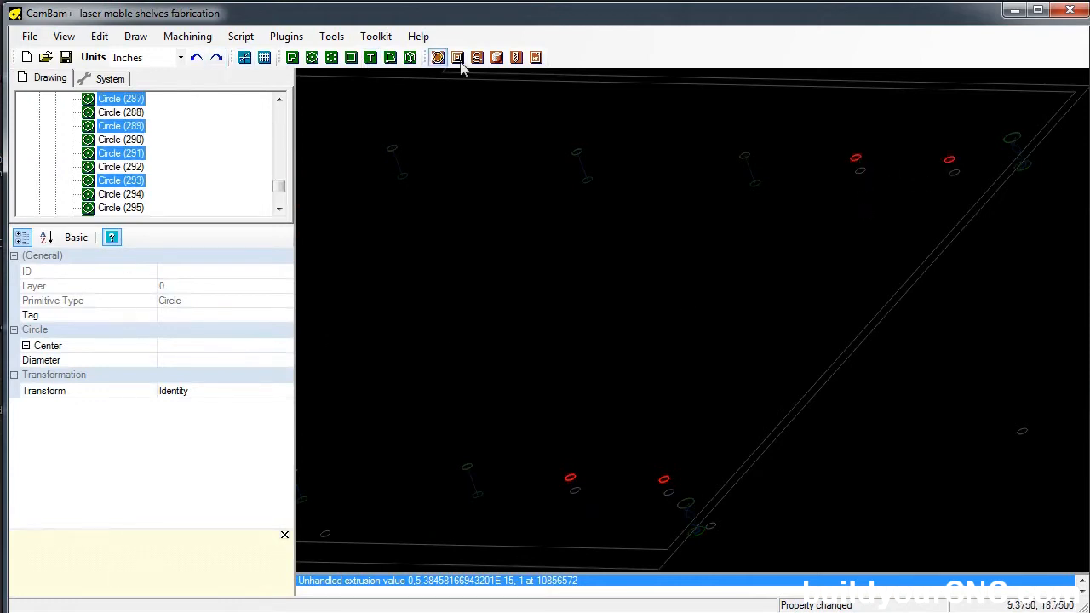
pyautogui.click(518, 58)
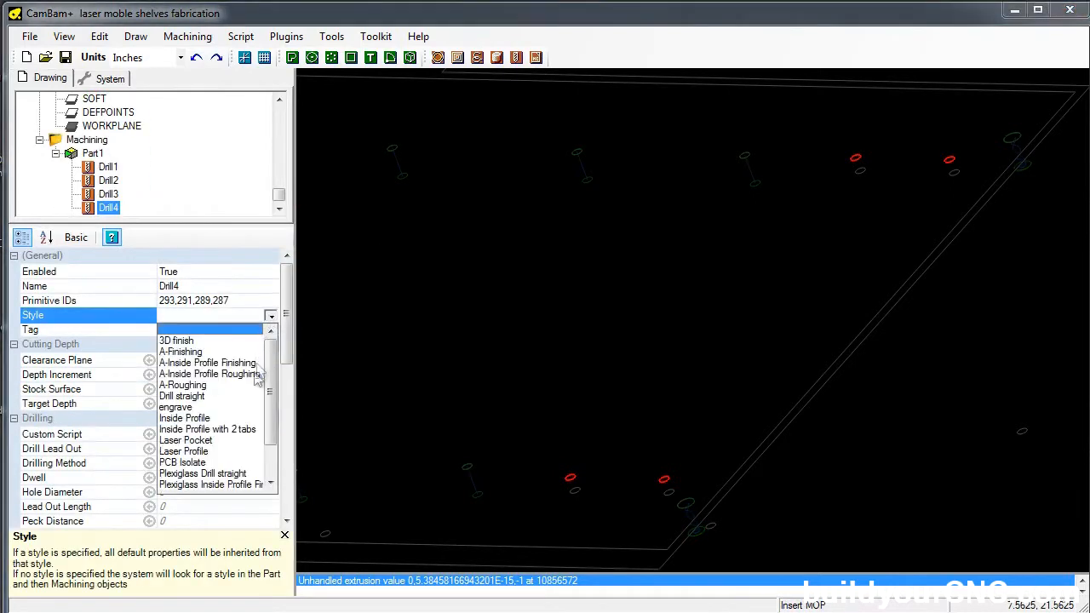
pyautogui.click(180, 395)
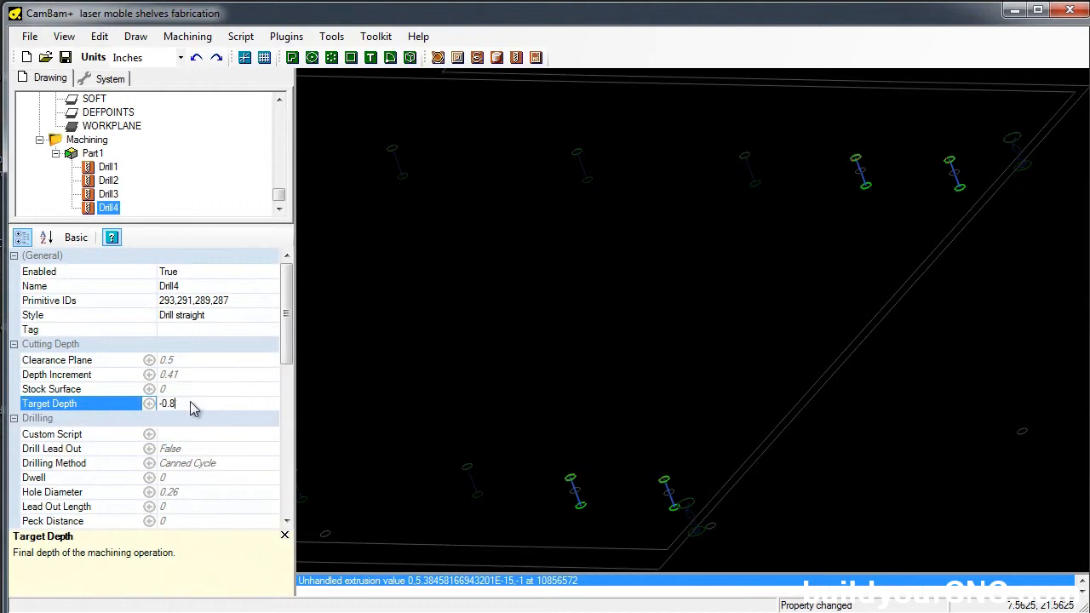
pyautogui.write('-0.37')
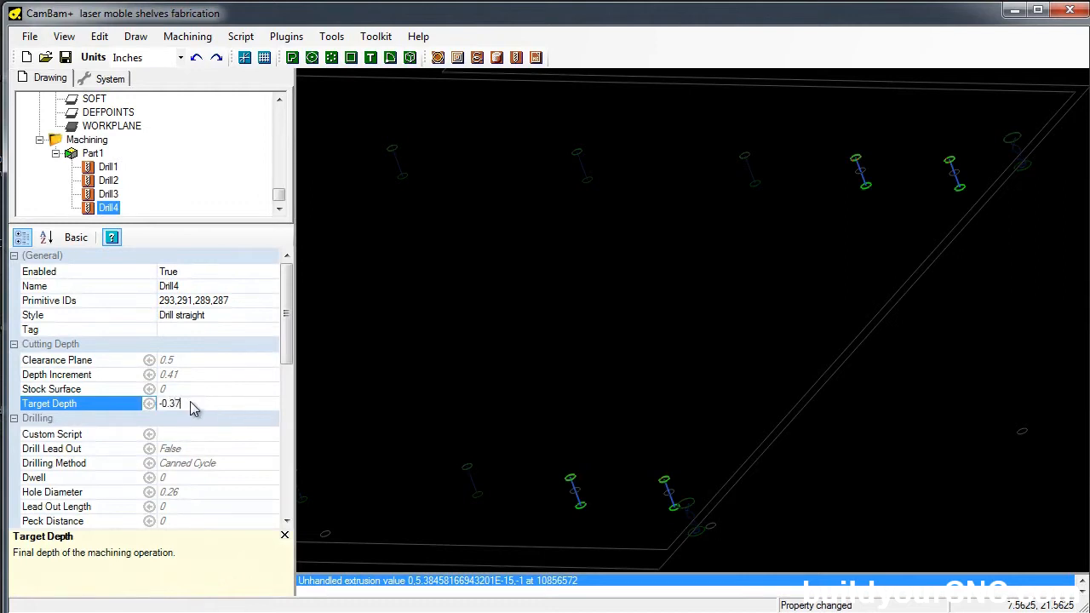
pyautogui.write('-0.4')
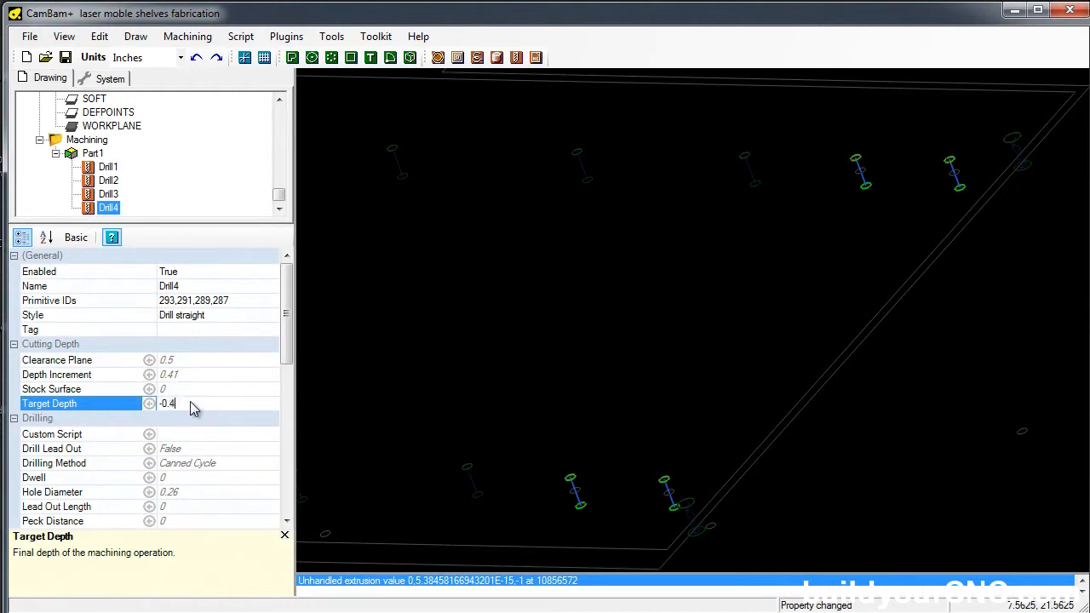
pyautogui.moveTo(315, 405)
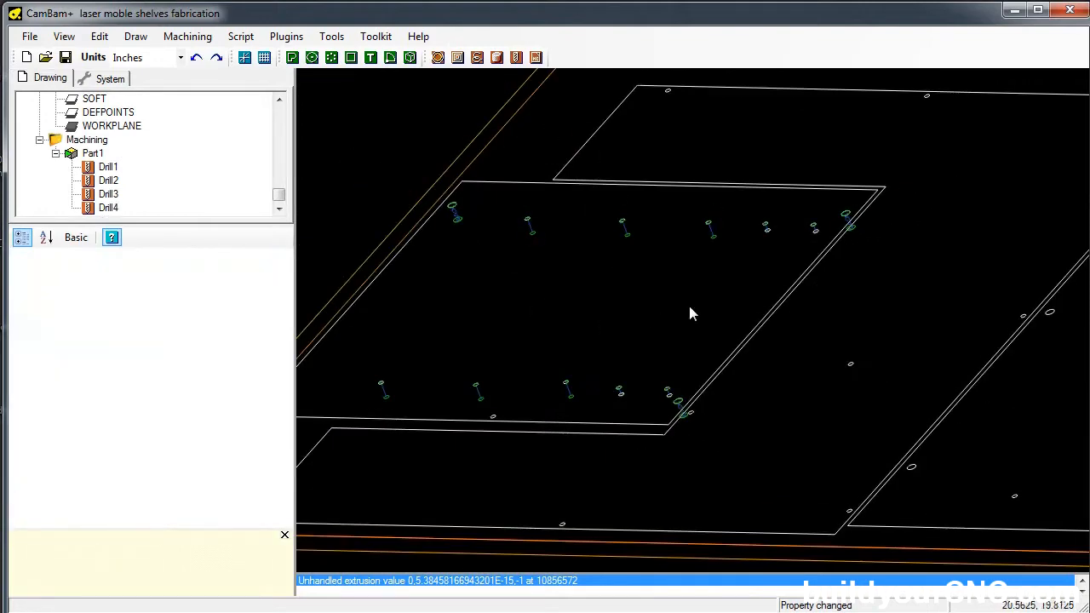
# Step: Join the selected panel outline lines into closed polylines with 0.001 tolerance
pyautogui.click(621, 197)
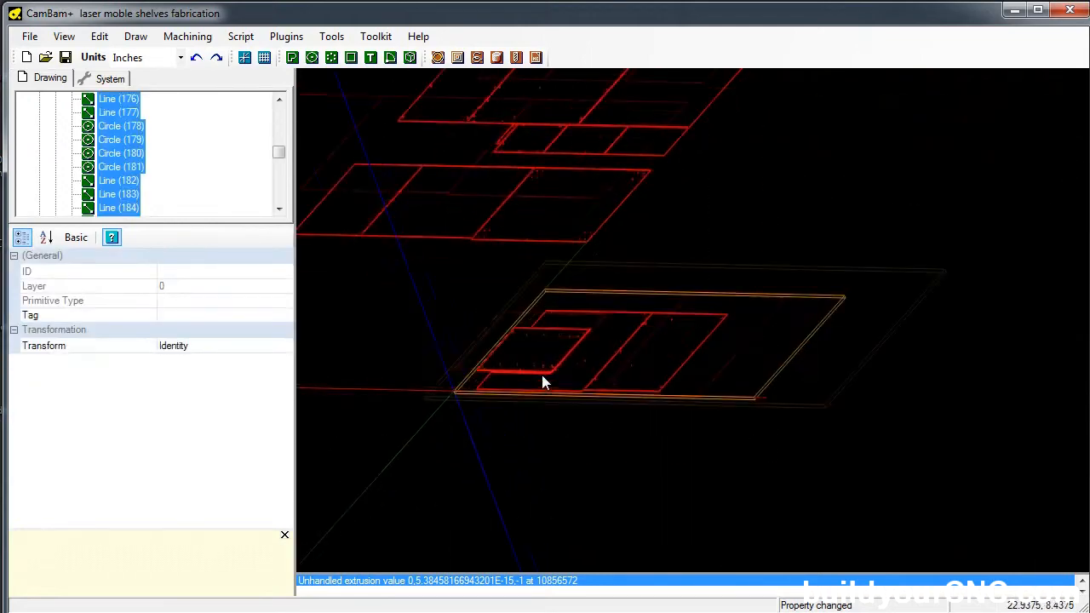
pyautogui.rightClick(545, 381)
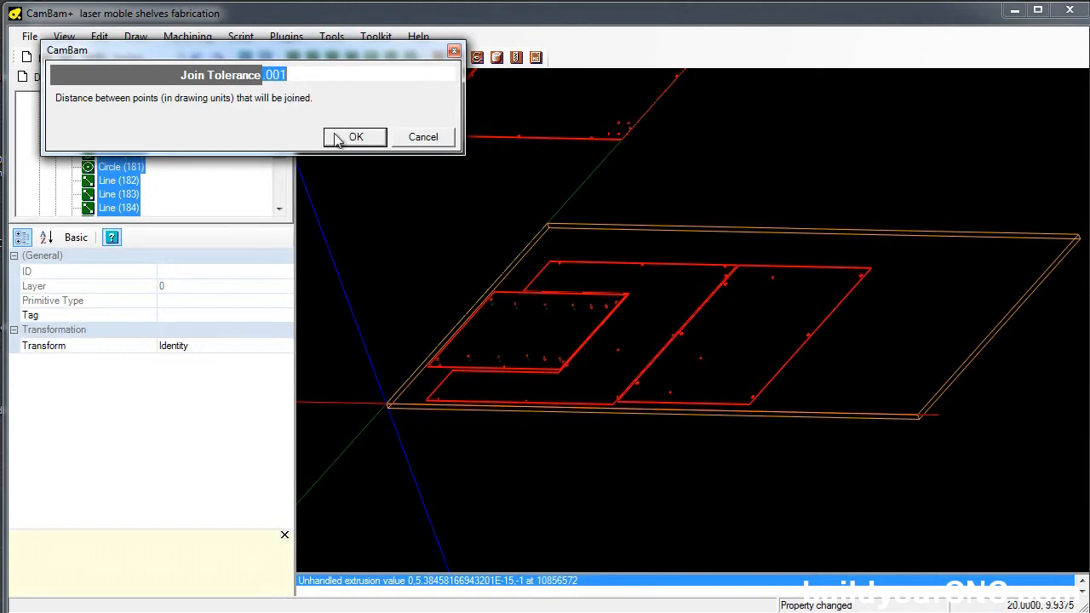
pyautogui.click(354, 136)
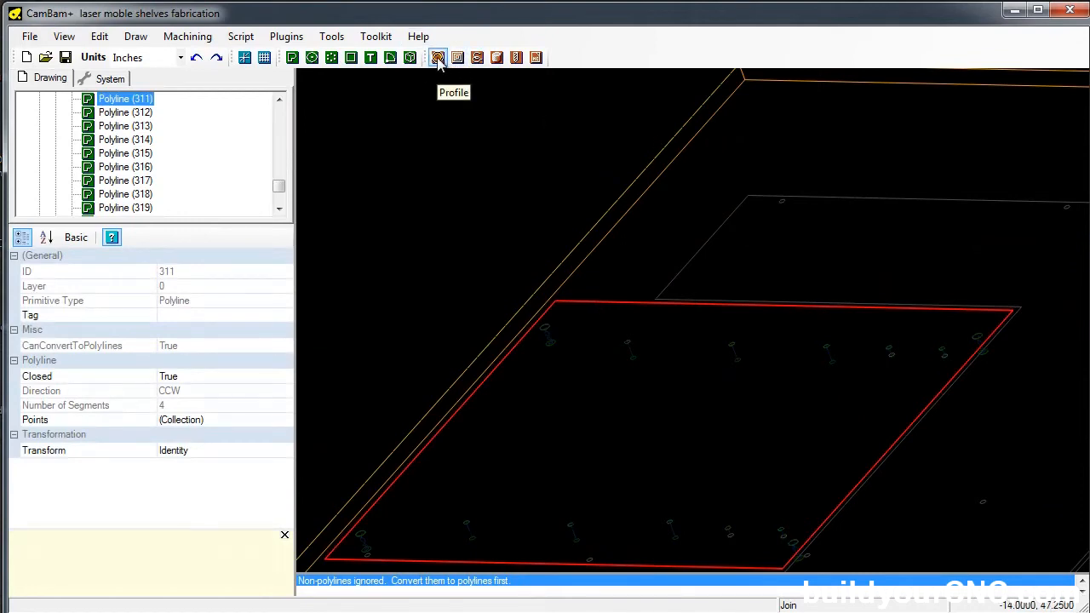
pyautogui.moveTo(429, 115)
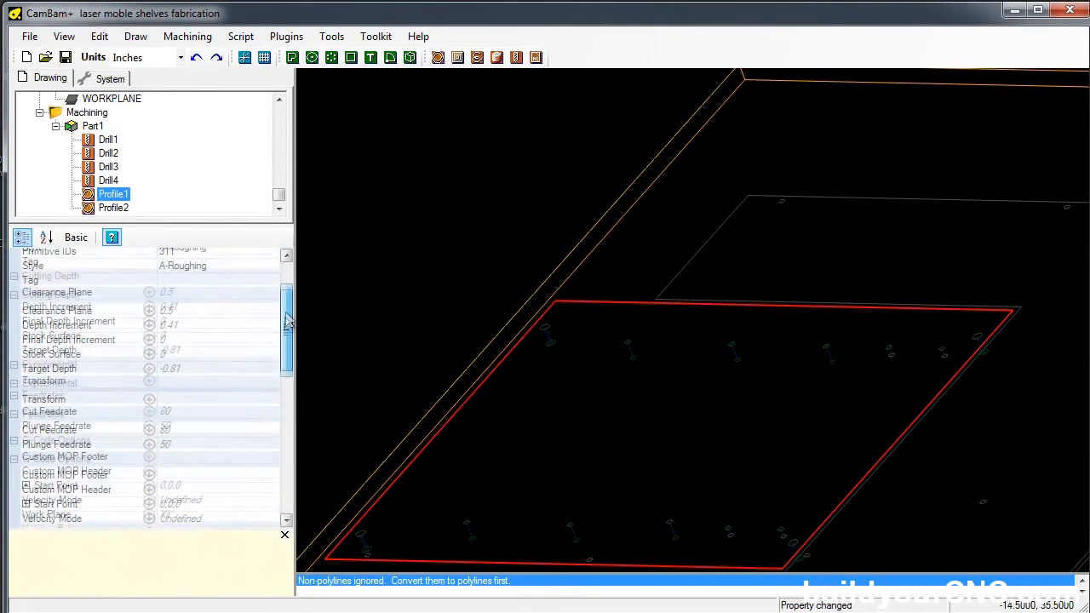
pyautogui.scroll(-3)
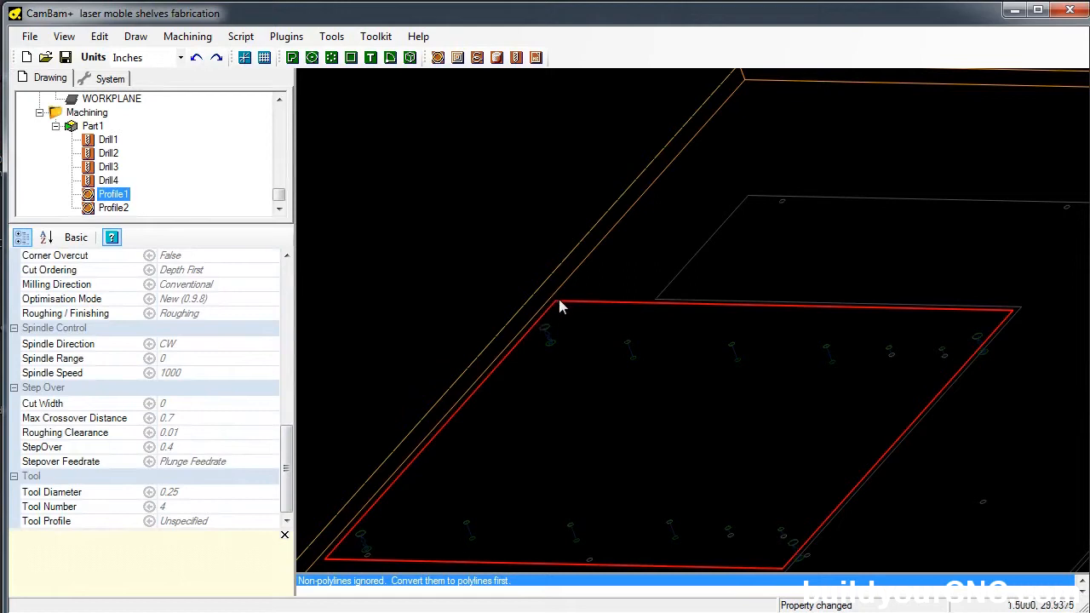
pyautogui.moveTo(503, 342)
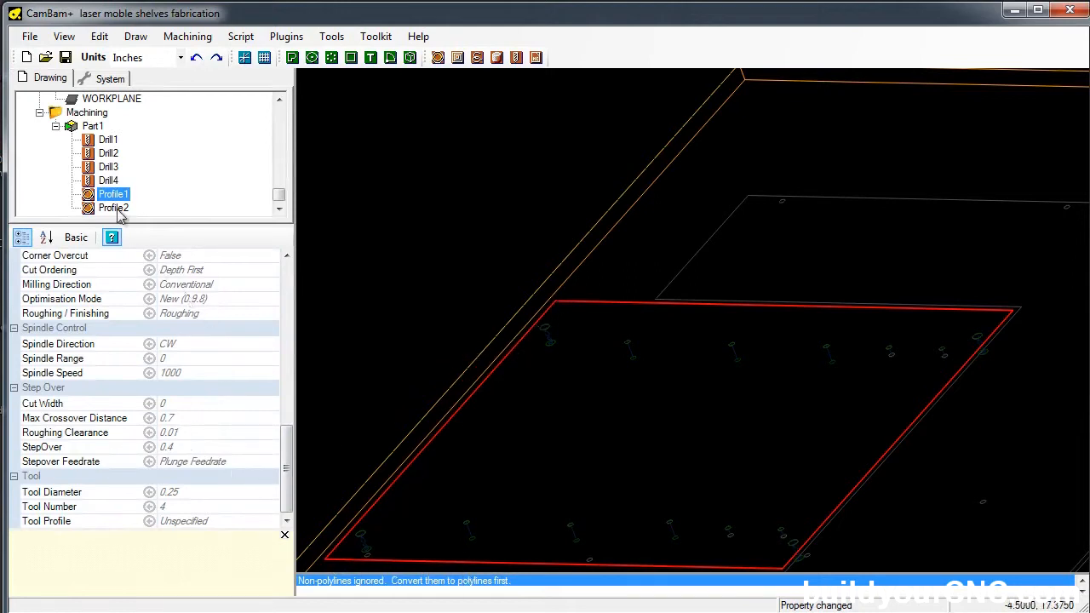
pyautogui.click(113, 208)
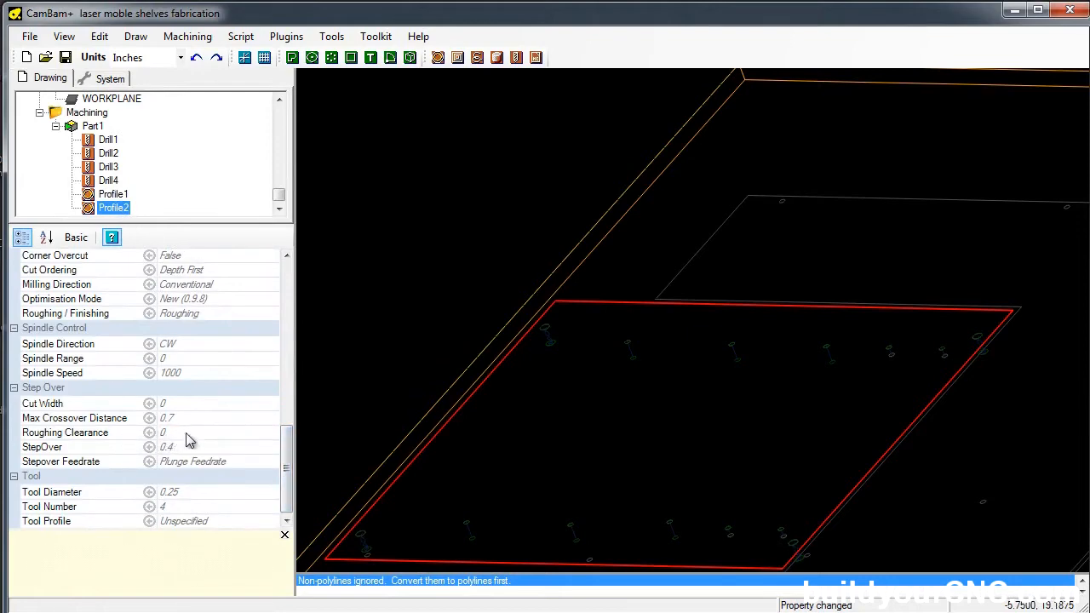
pyautogui.scroll(-3)
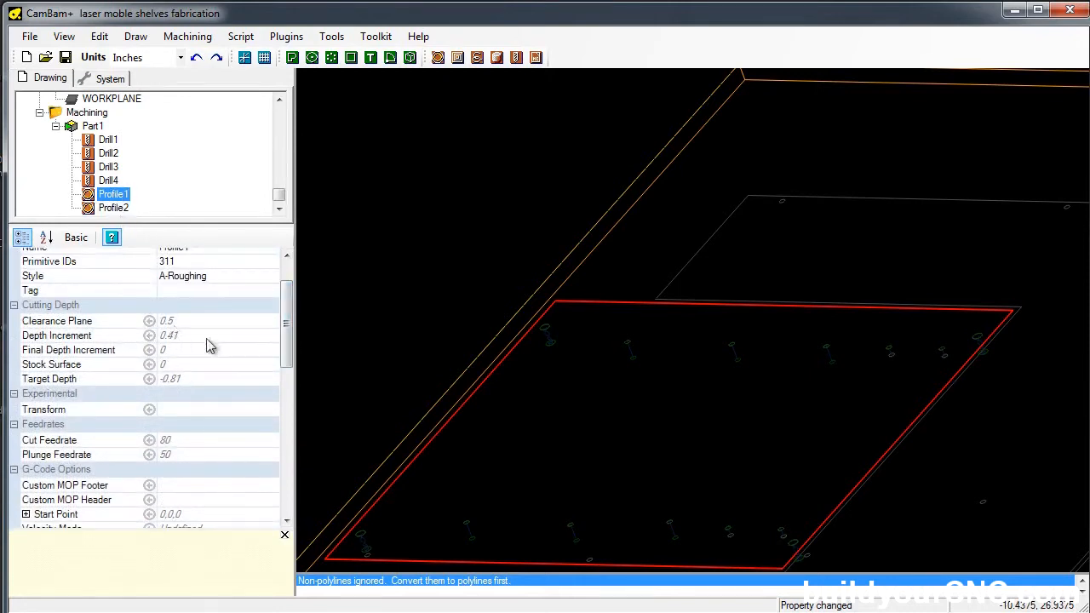
pyautogui.click(56, 334)
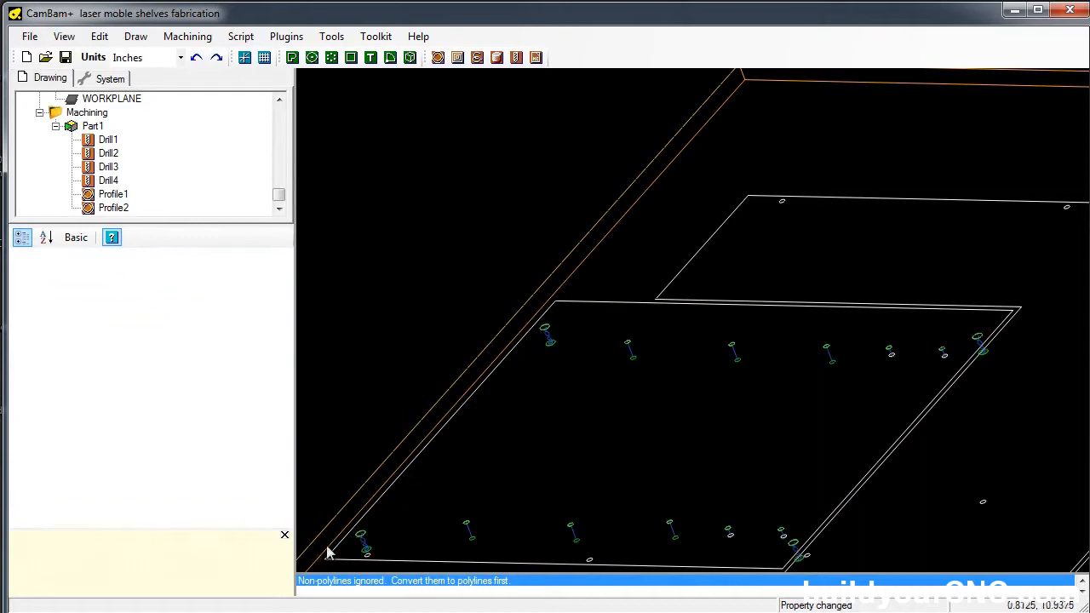
pyautogui.moveTo(461, 429)
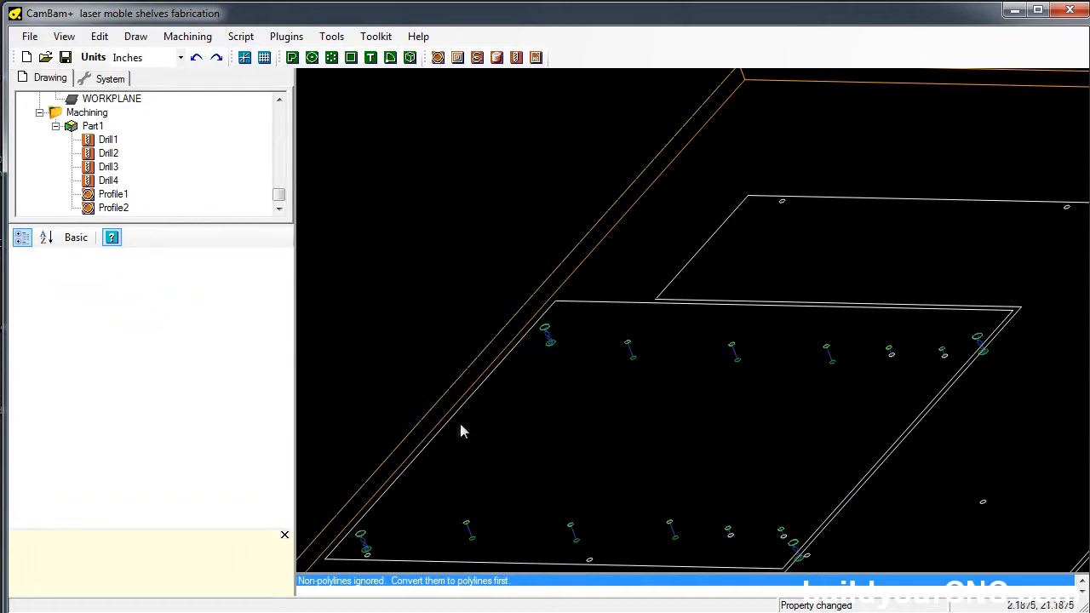
pyautogui.moveTo(552, 305)
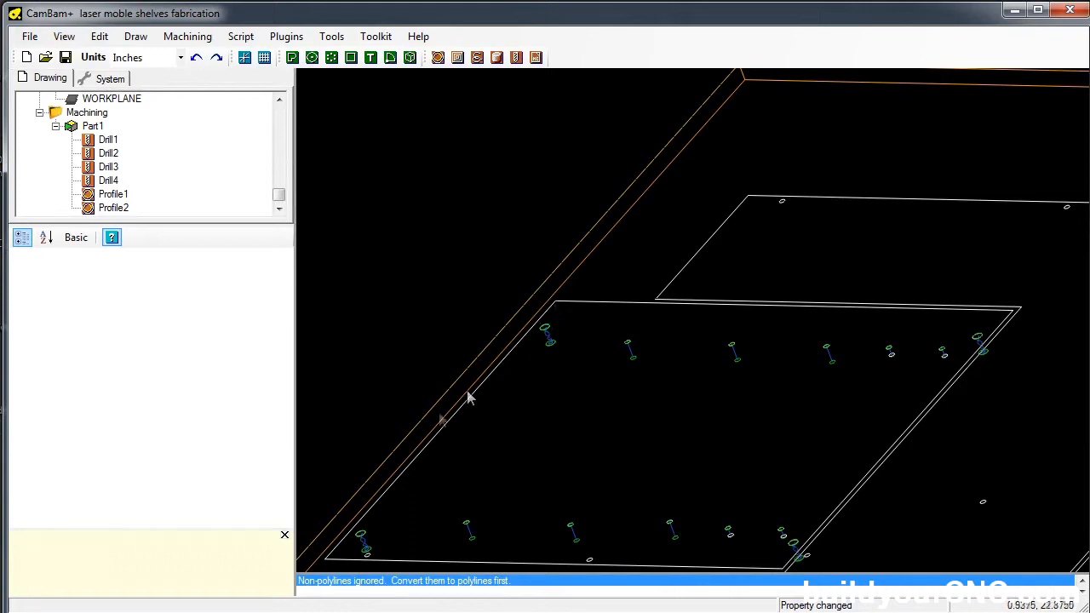
pyautogui.moveTo(787, 570)
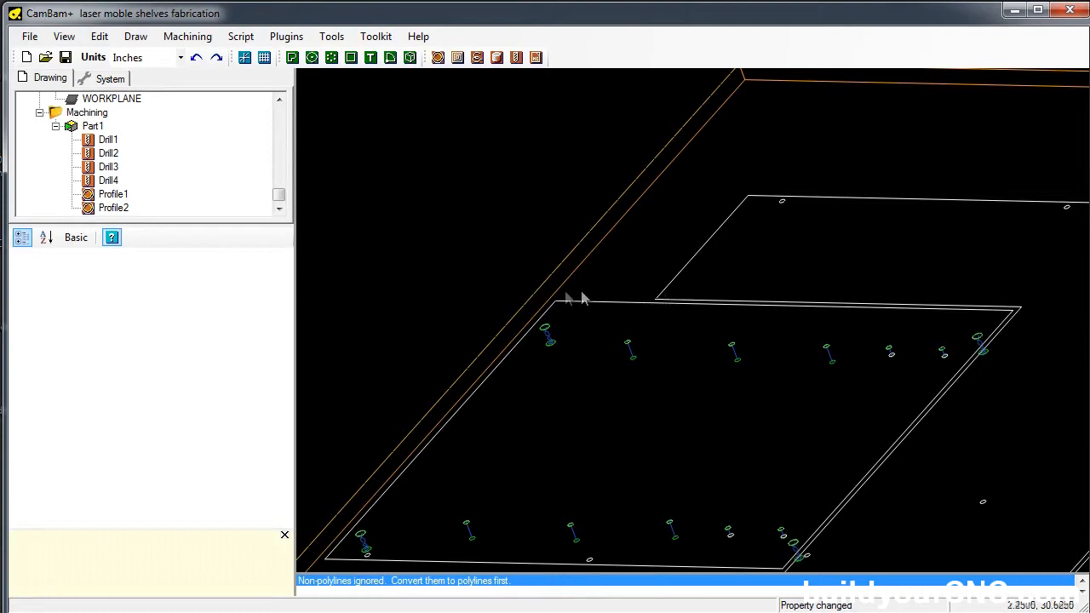
pyautogui.moveTo(555, 300)
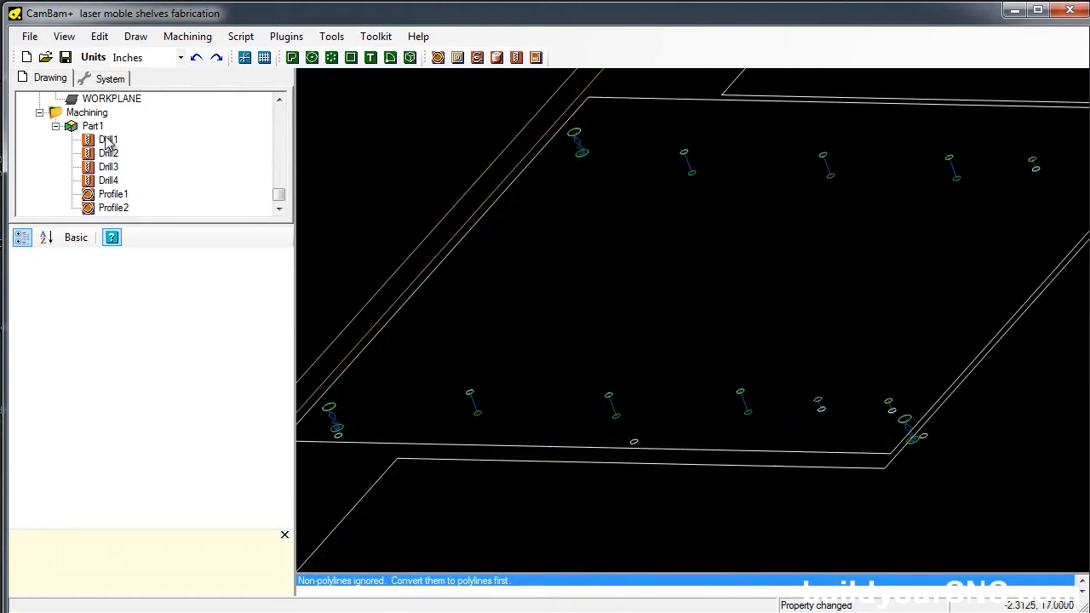
# Step: Review Drill1, then begin re-picking the Primitive IDs for the Drill3 operation
pyautogui.click(109, 140)
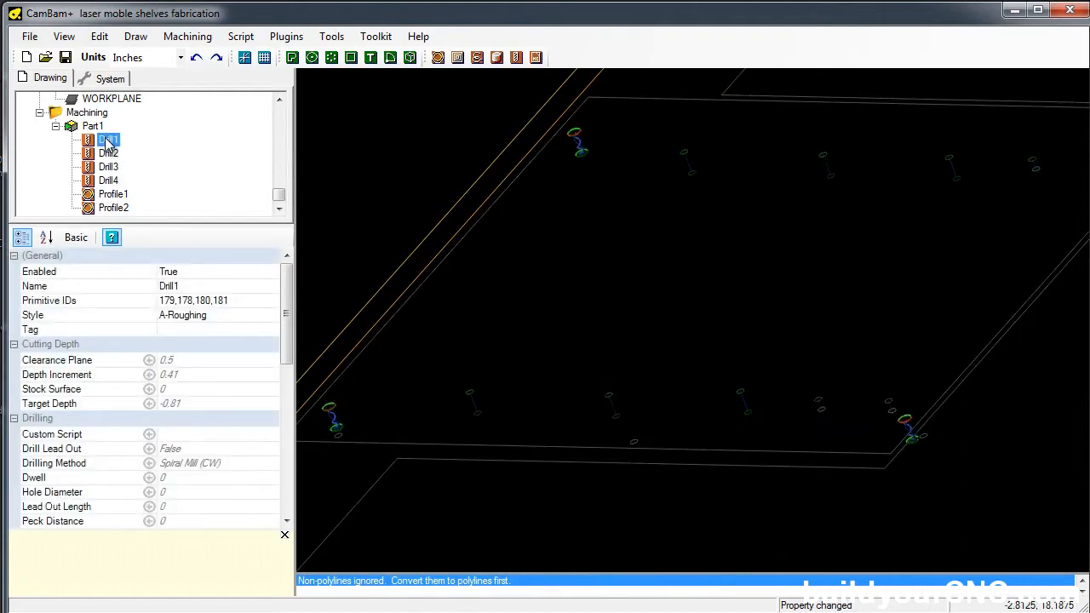
pyautogui.click(109, 167)
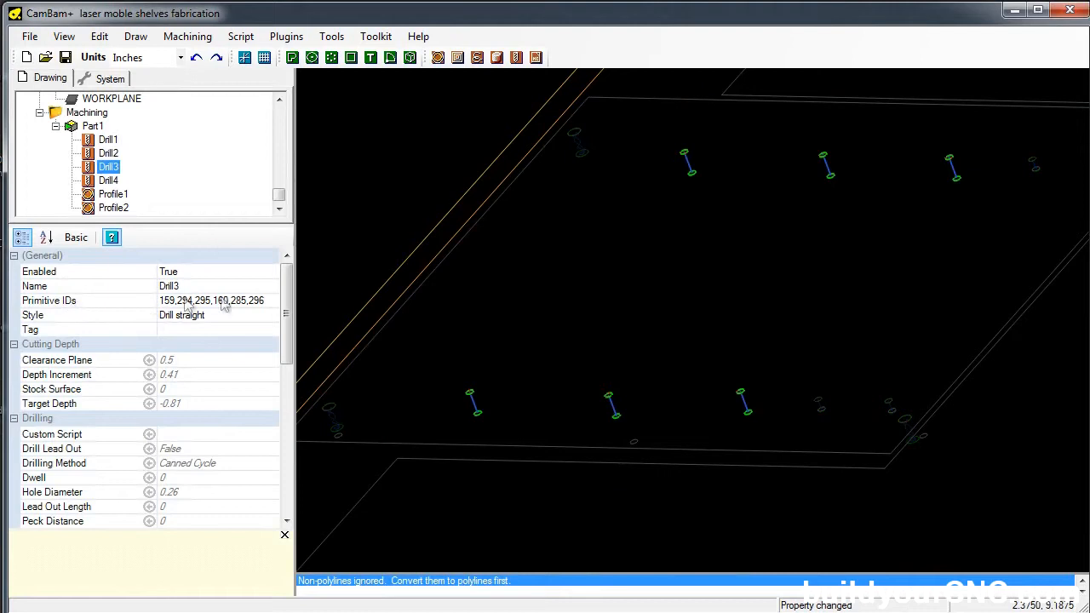
pyautogui.click(86, 300)
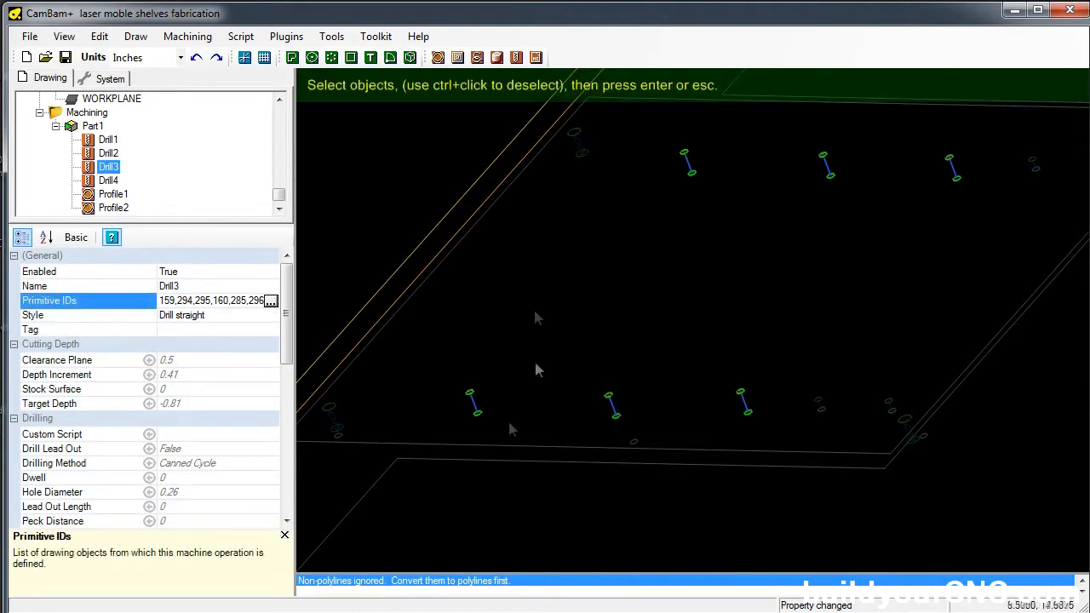
pyautogui.moveTo(344, 443)
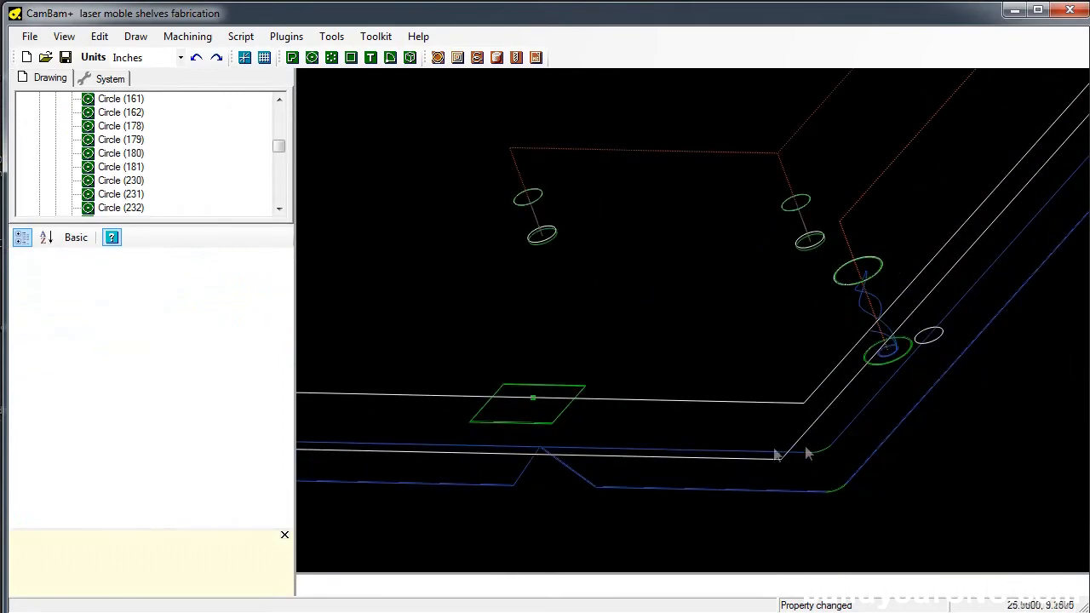
pyautogui.moveTo(809, 468)
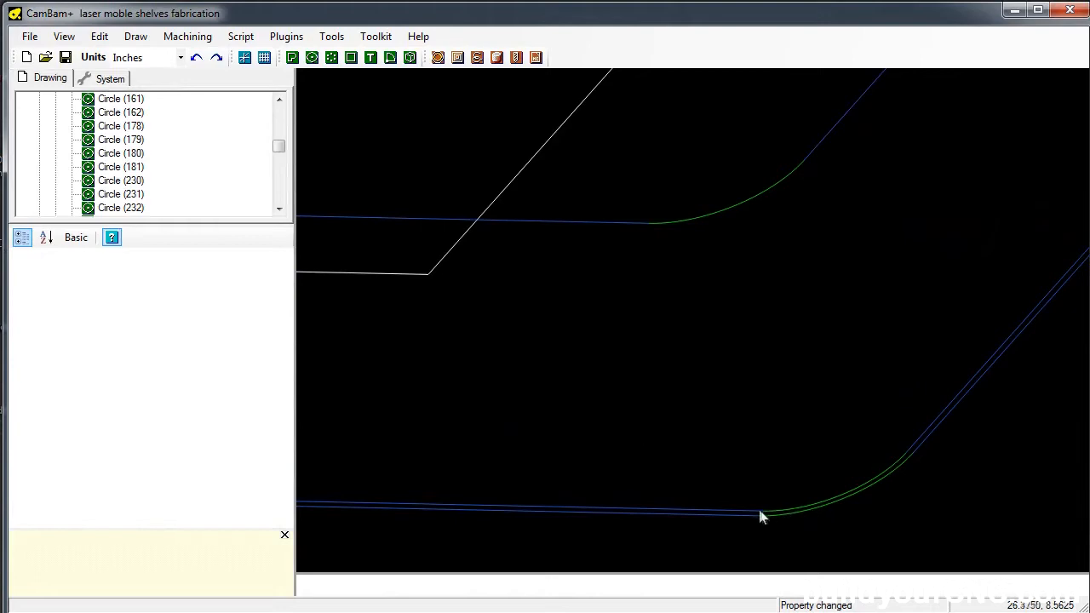
pyautogui.moveTo(923, 446)
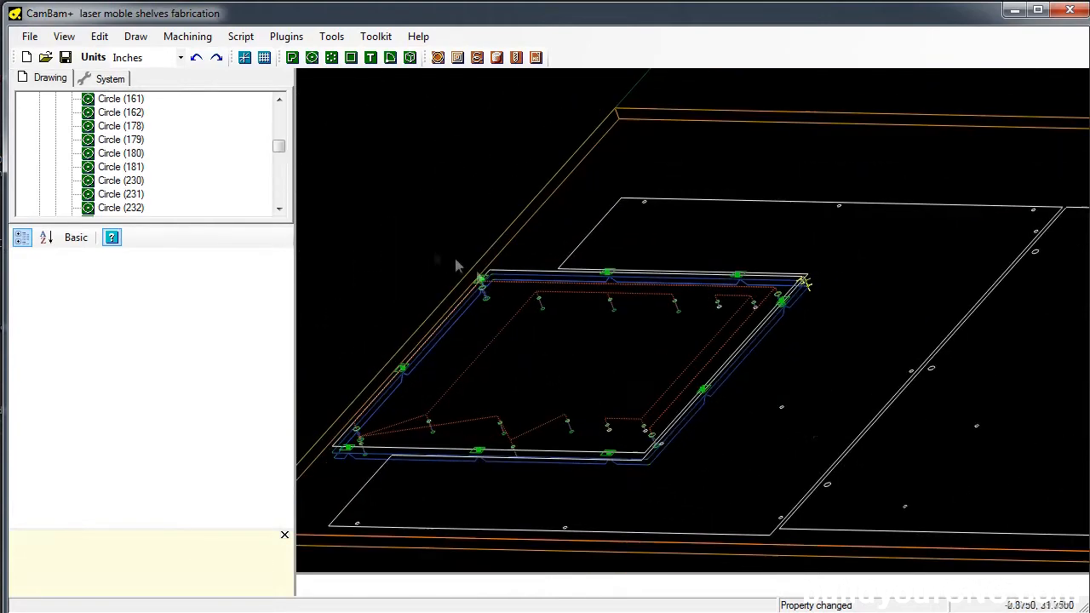
pyautogui.moveTo(592, 356)
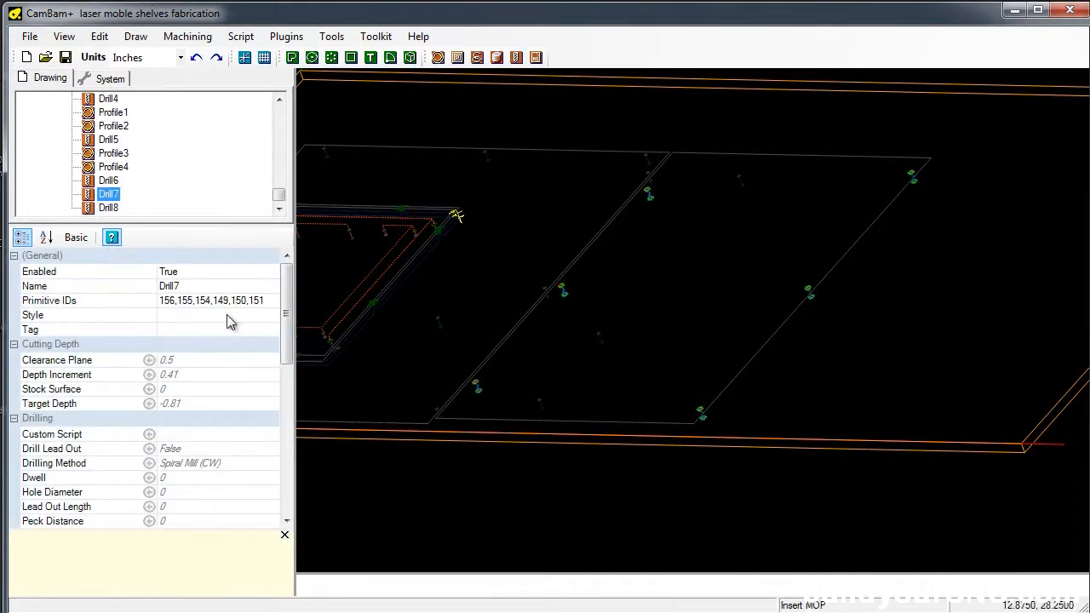
# Step: Bring up the Drill7 operation's drilling settings from the Machining tree
pyautogui.click(110, 208)
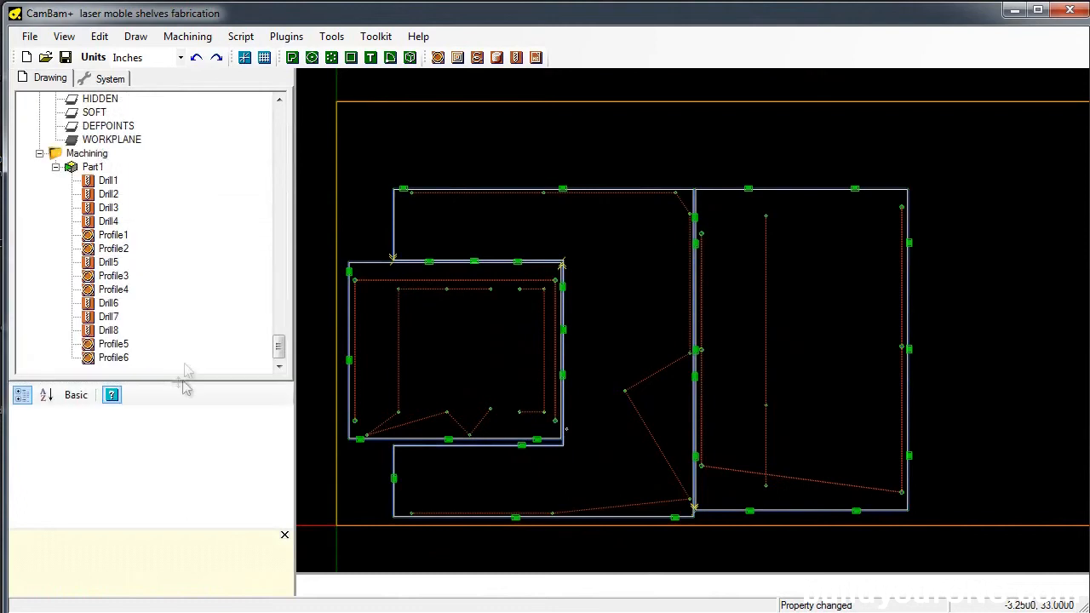
pyautogui.moveTo(634, 332)
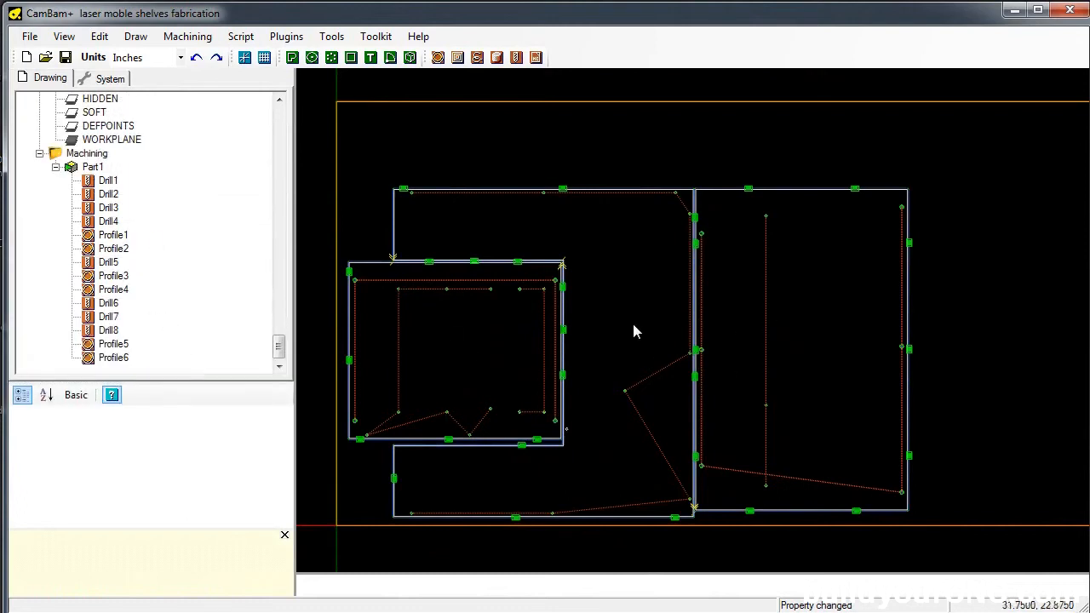
pyautogui.moveTo(579, 139)
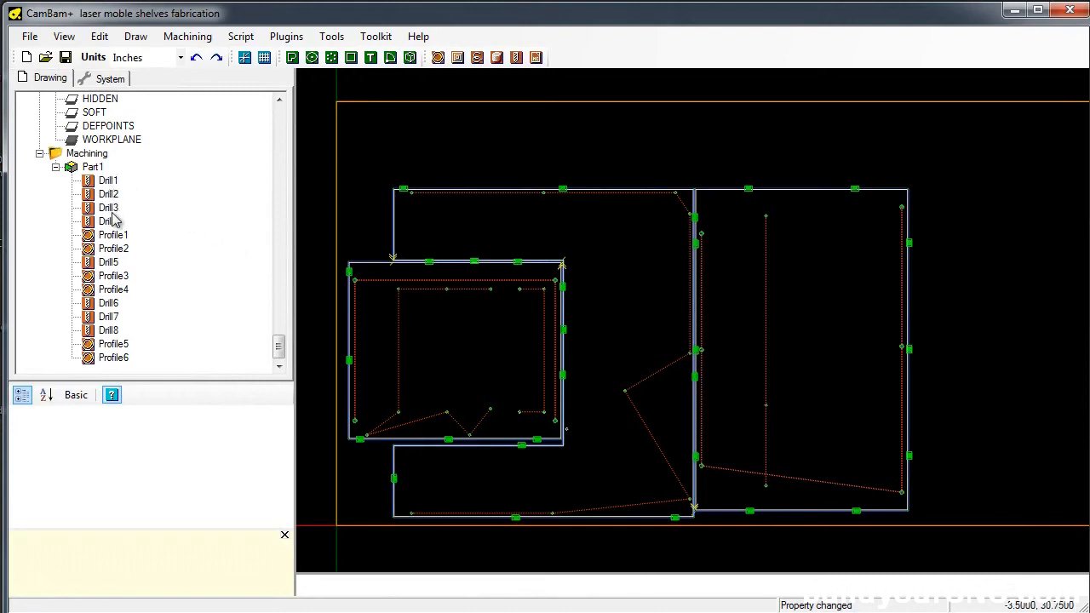
pyautogui.moveTo(628, 235)
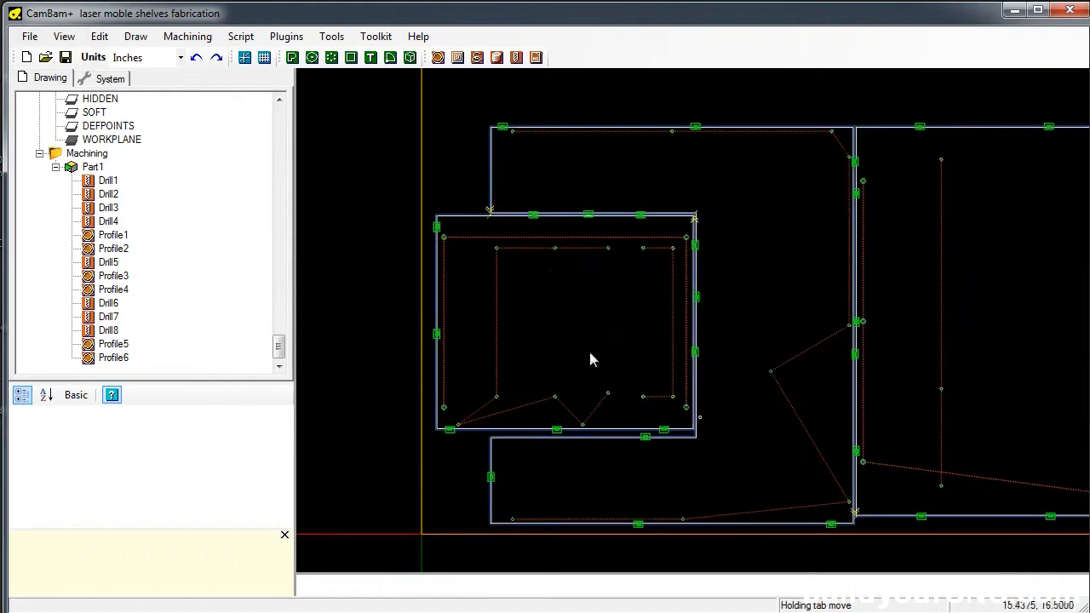
pyautogui.moveTo(600, 310)
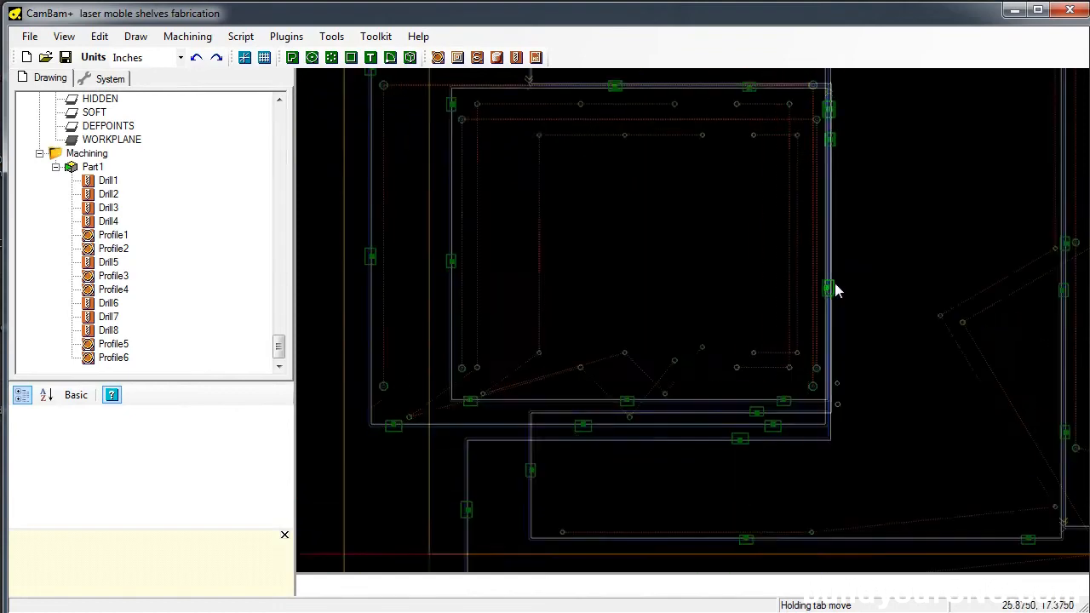
# Step: Drag a holding tab marker to a new spot along the shelf part outline
pyautogui.moveTo(838, 290); pyautogui.dragTo(753, 501)
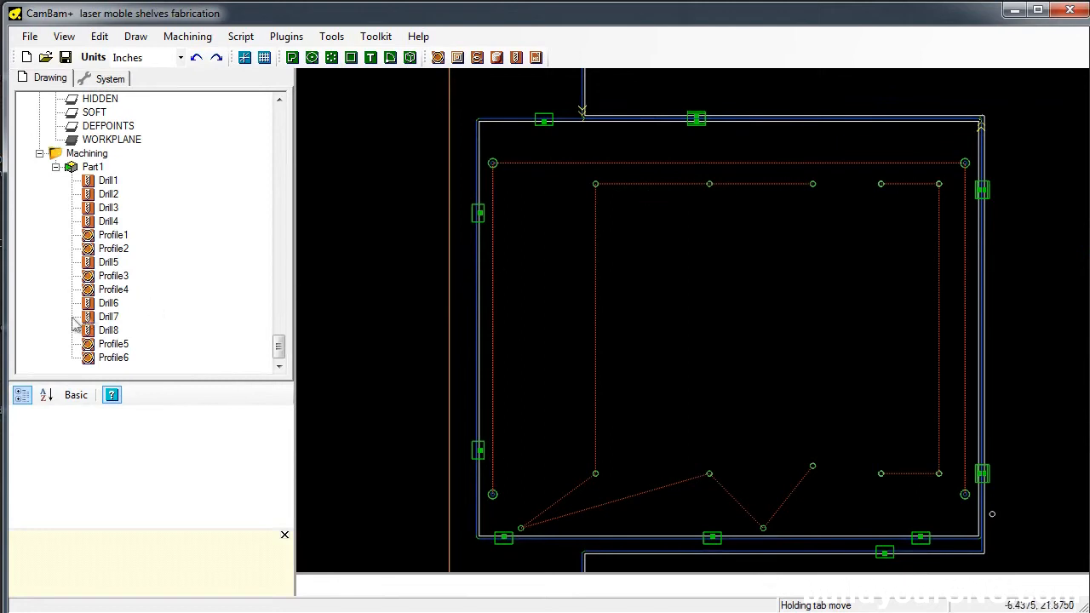
# Step: Select Profile1 and Profile2 together and set their Holding Tabs Tab Method to Manual
pyautogui.click(113, 235)
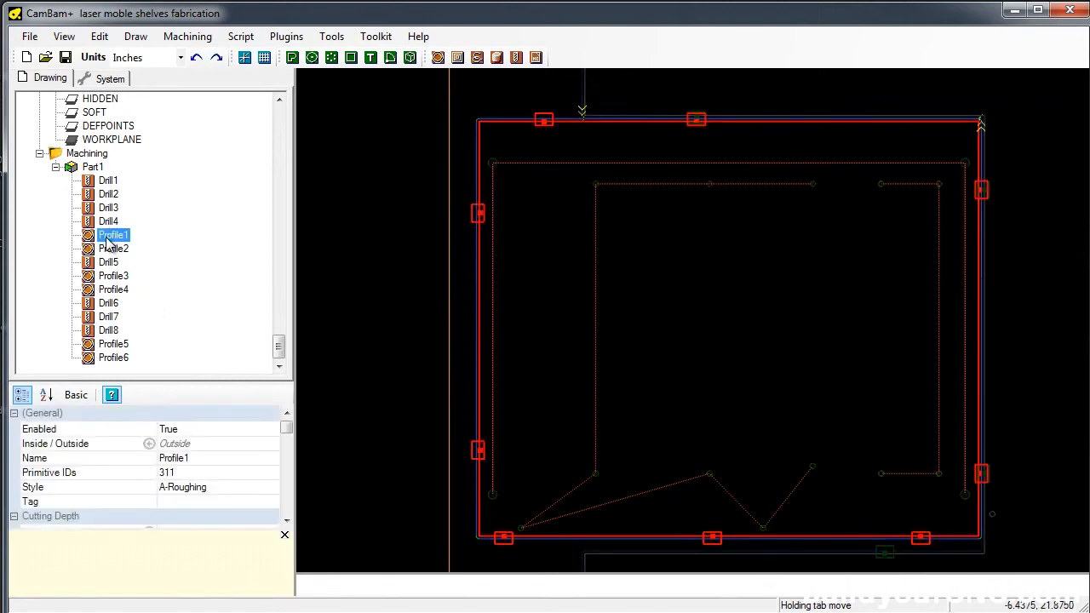
pyautogui.click(112, 249)
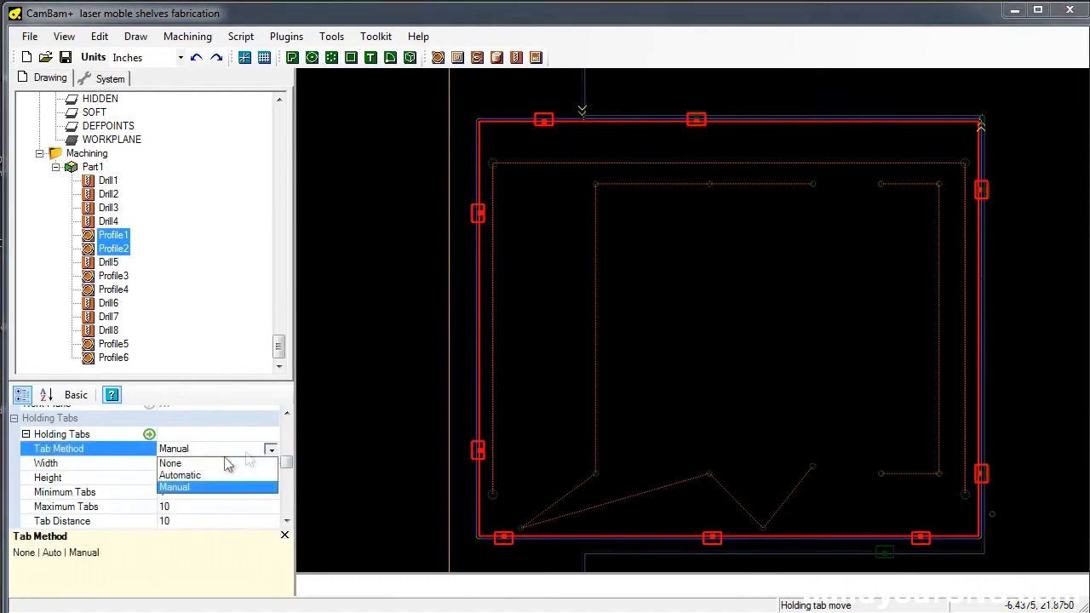
pyautogui.click(174, 488)
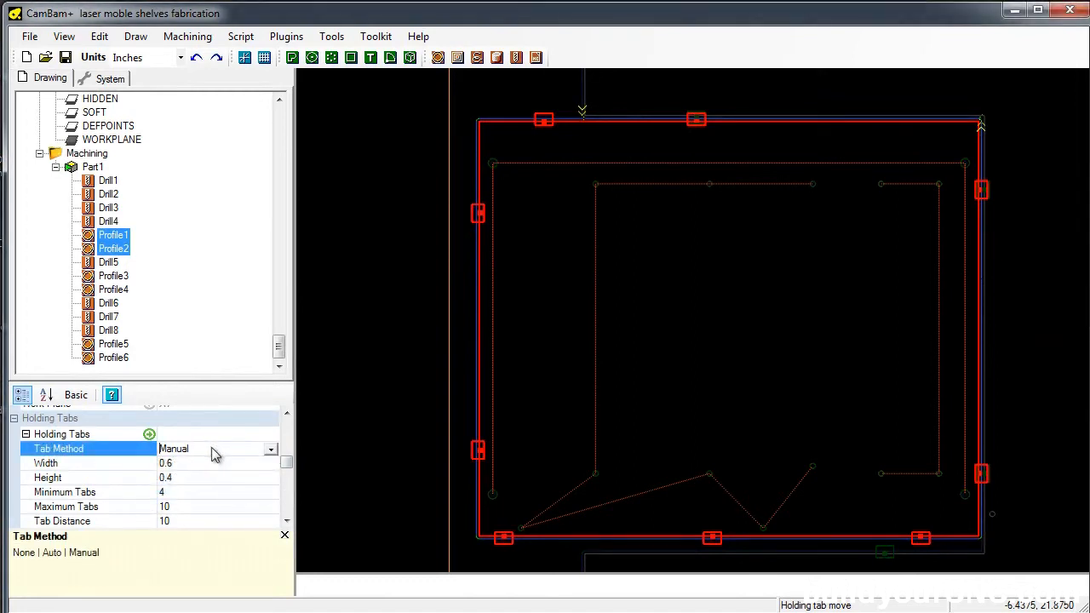
pyautogui.moveTo(187, 452)
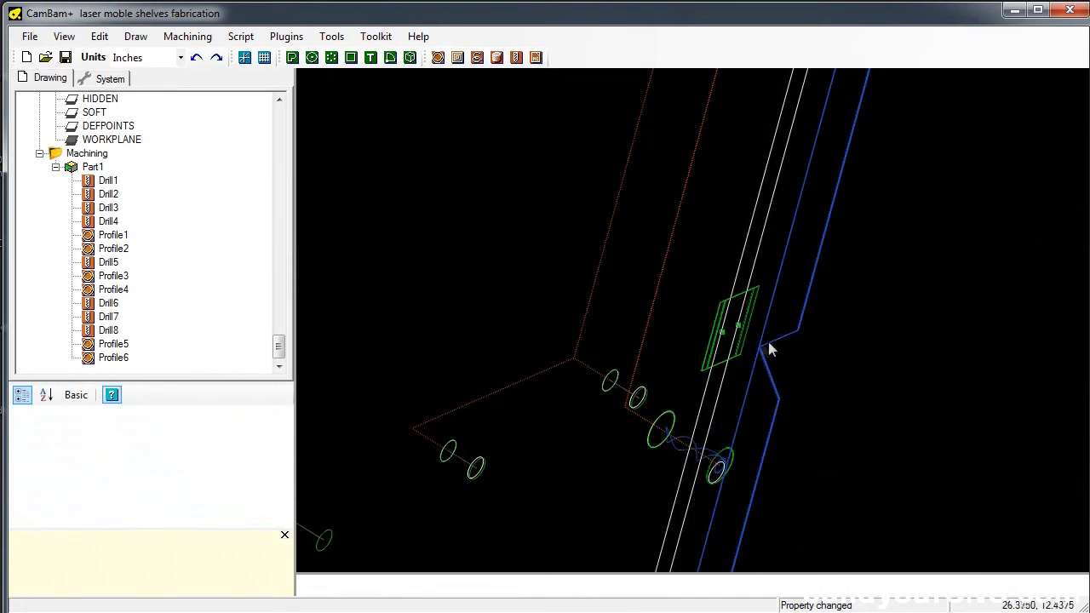
pyautogui.moveTo(770, 381)
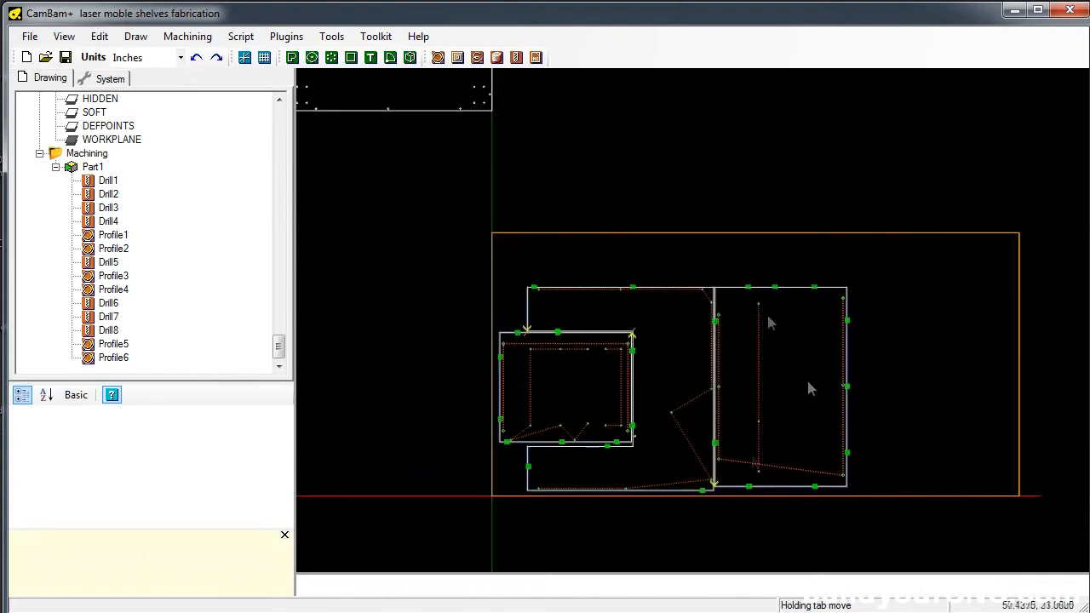
pyautogui.moveTo(664, 414)
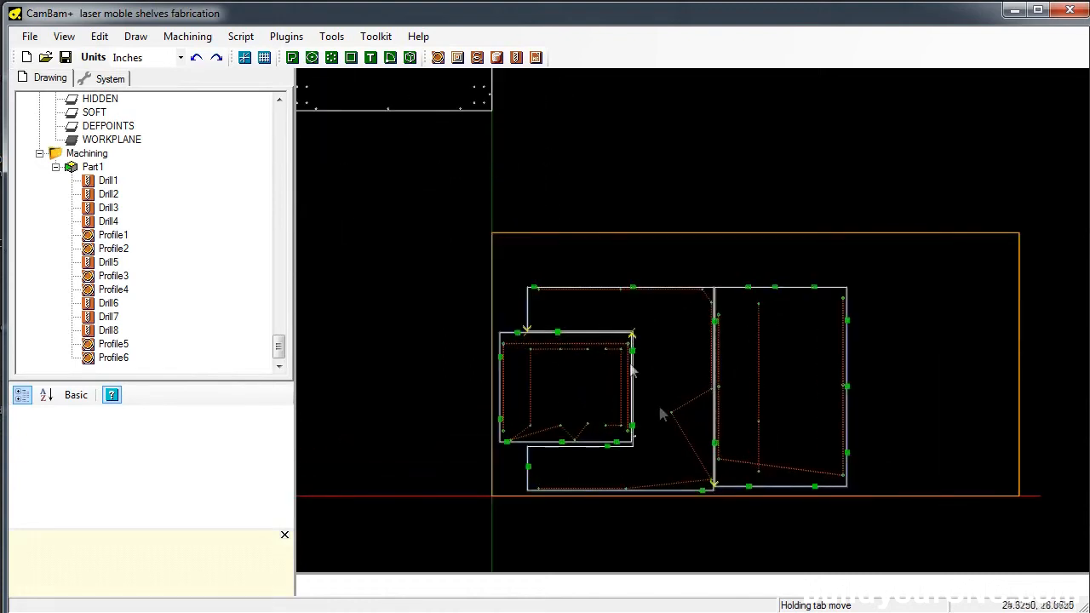
# Step: Save the tabbed layout as 'laser mobile shelves fabrication board1' and generate toolpaths for all operations
pyautogui.click(28, 35)
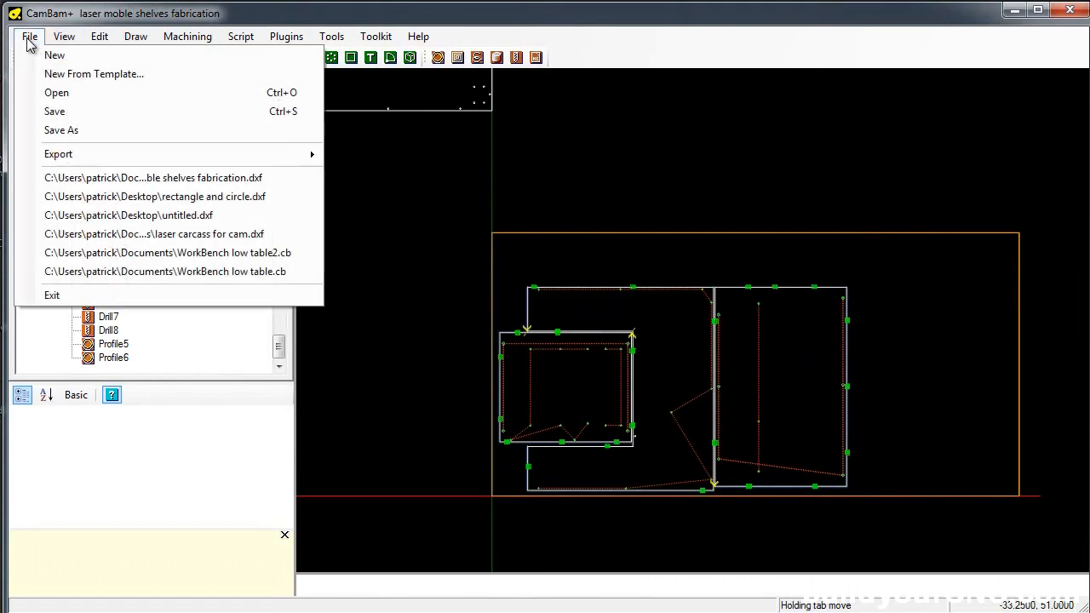
pyautogui.moveTo(62, 130)
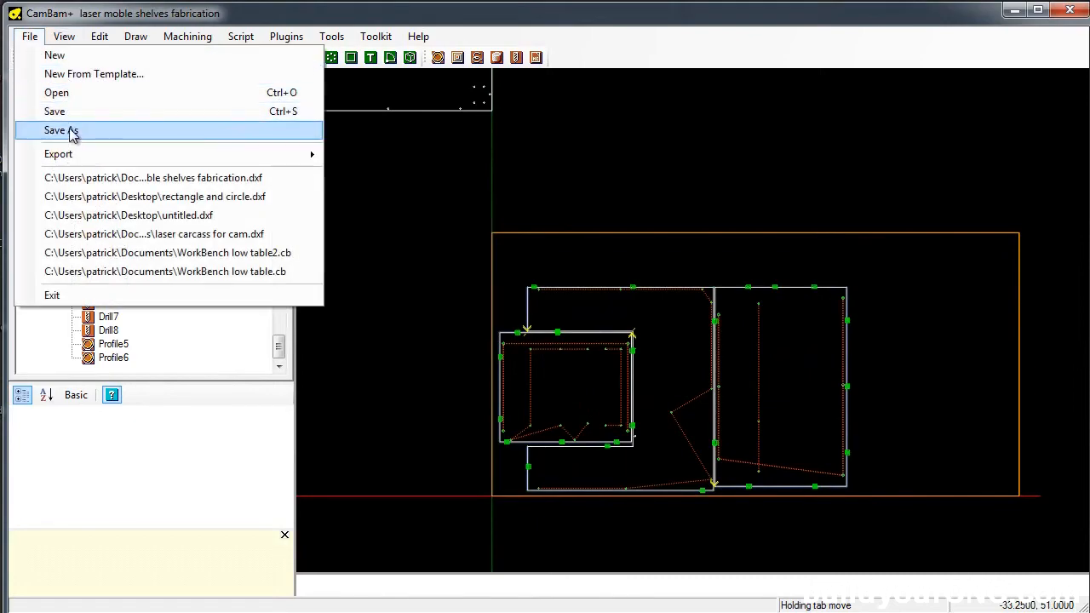
pyautogui.click(61, 129)
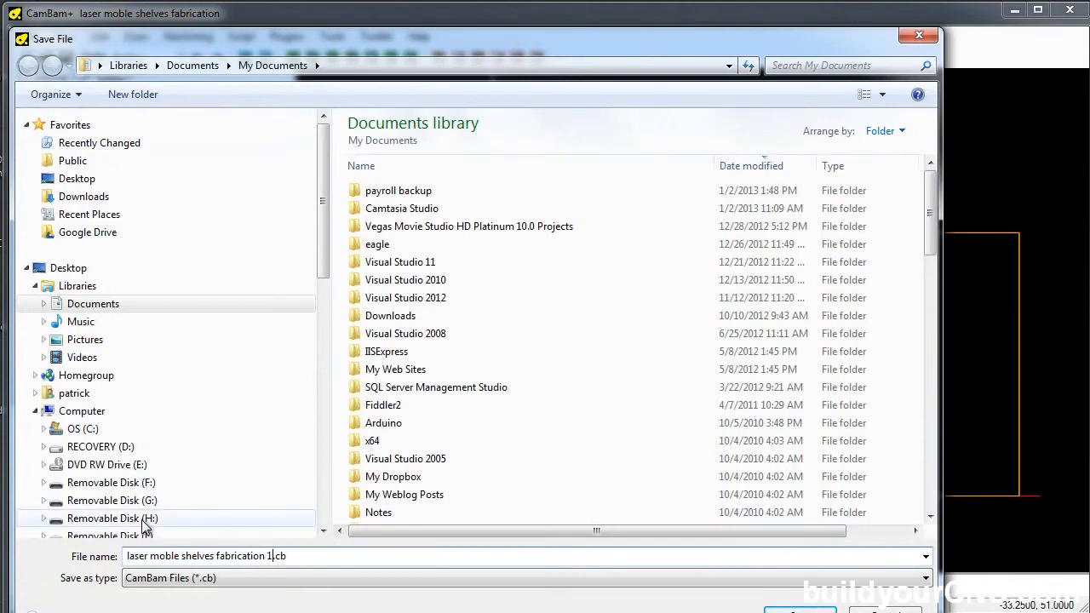
pyautogui.write('board')
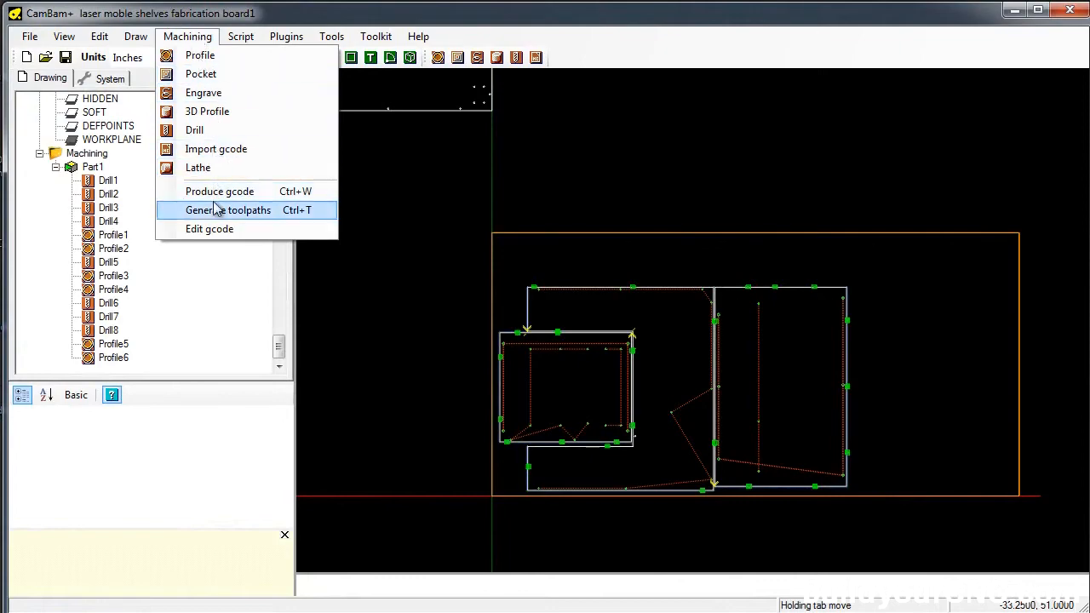
pyautogui.click(219, 191)
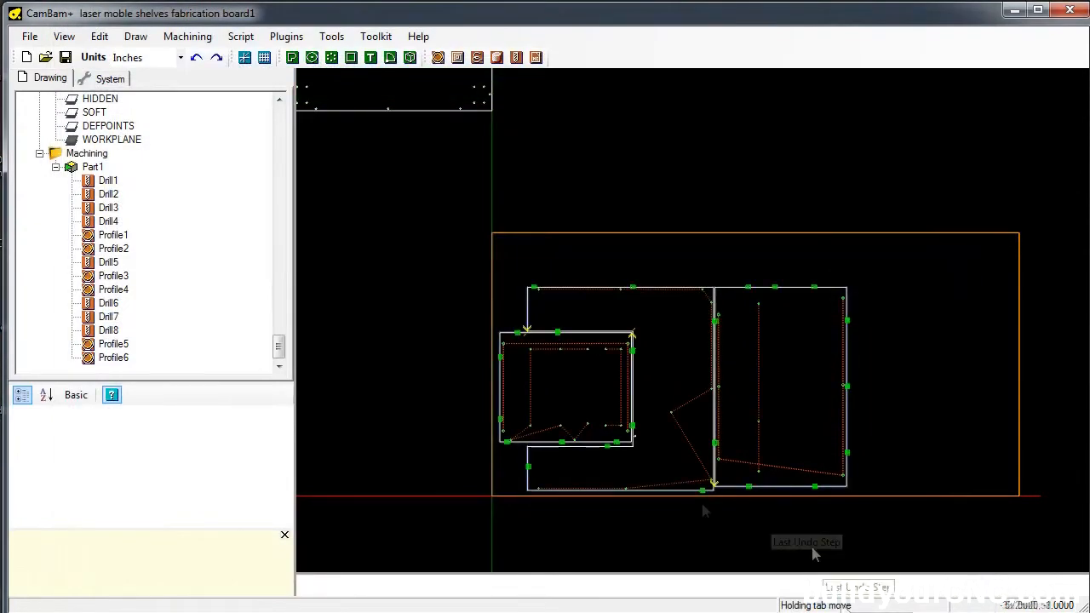
pyautogui.click(29, 35)
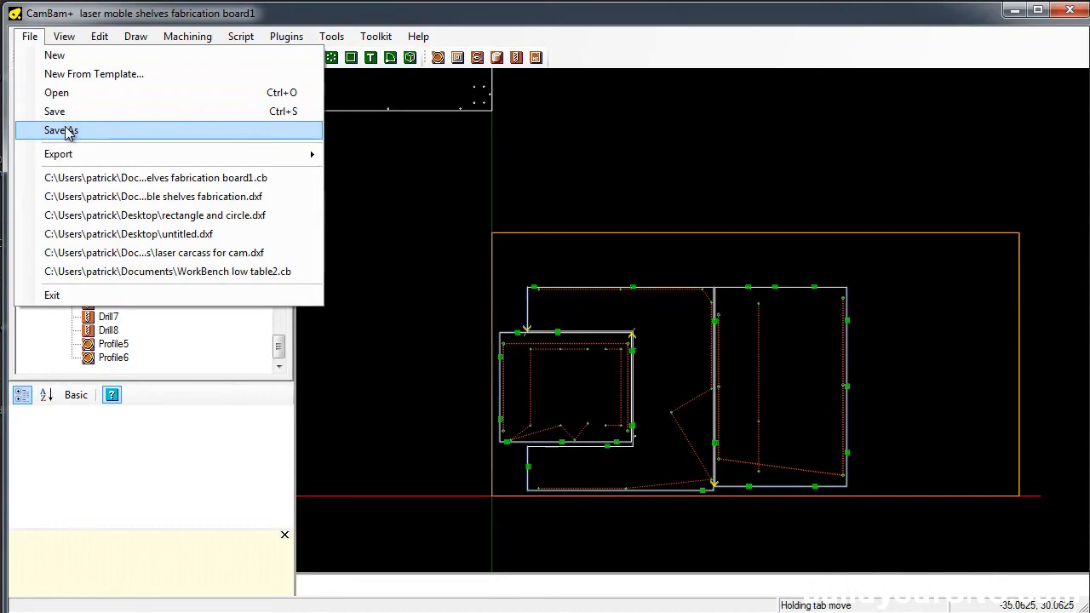
# Step: Save the project as board2 and delete the existing machining operations under Part1
pyautogui.click(62, 129)
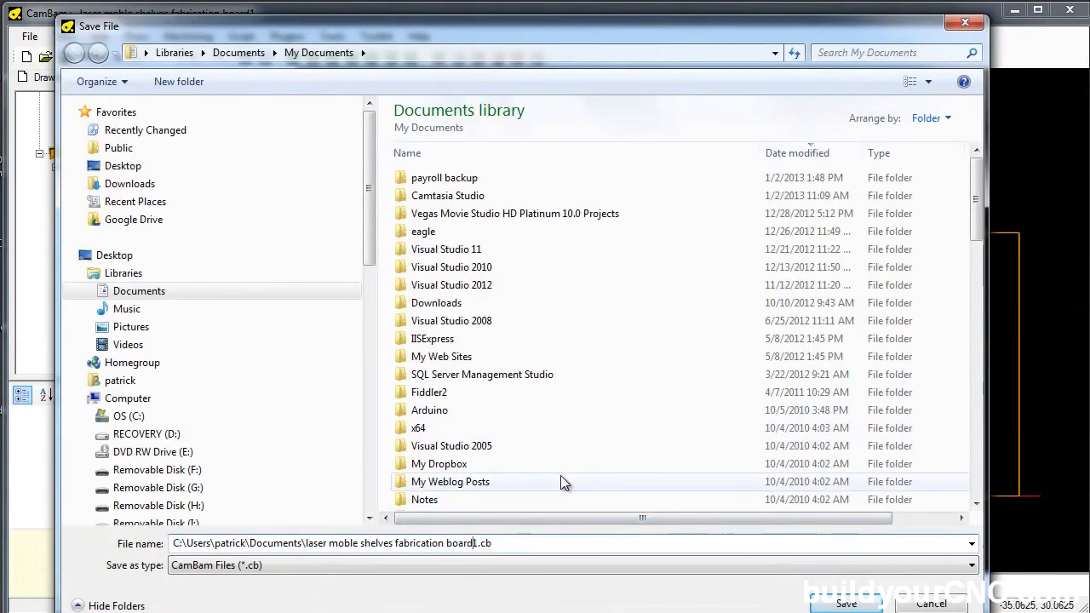
pyautogui.click(845, 603)
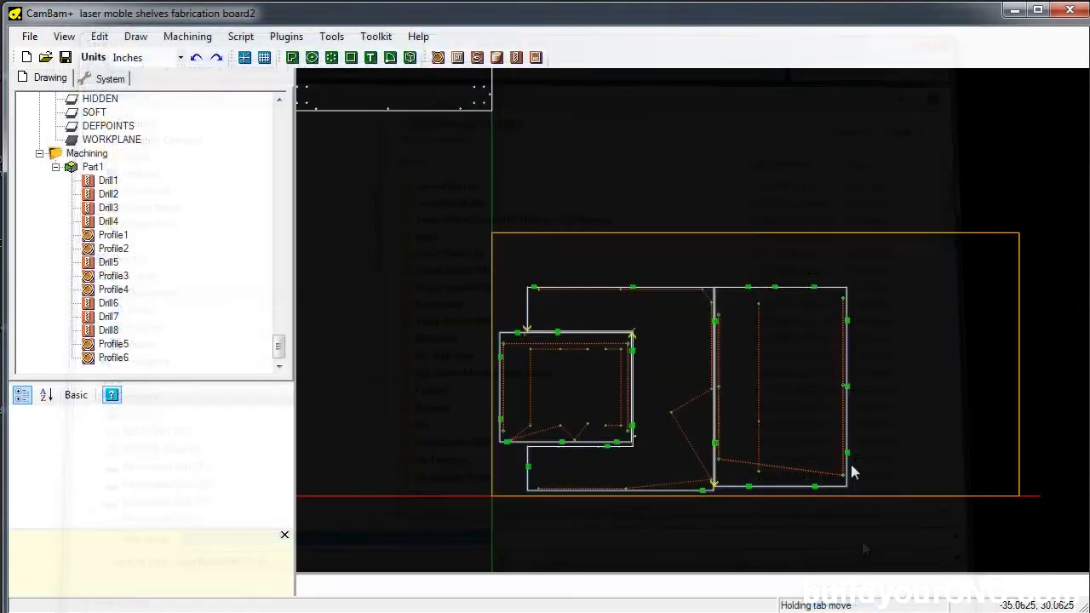
pyautogui.click(109, 181)
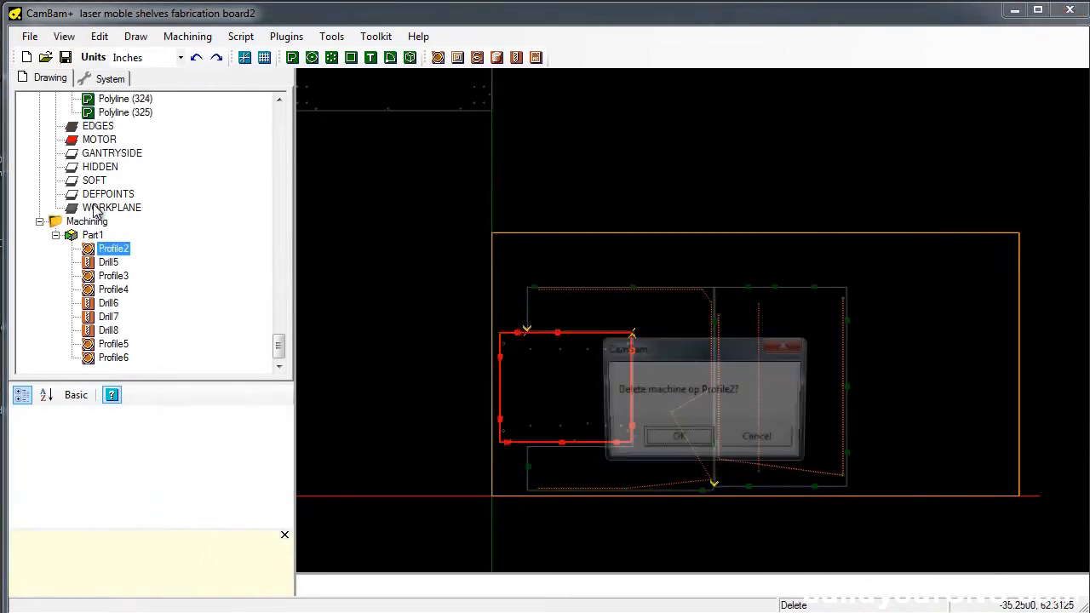
pyautogui.click(678, 436)
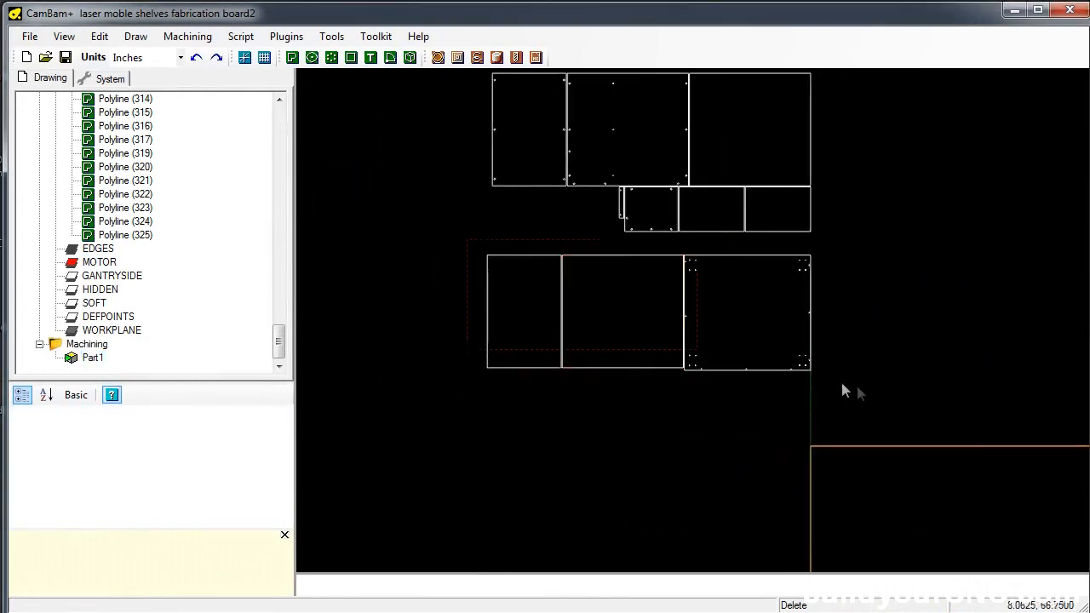
# Step: Move the next group of shelf polylines onto the board outline and select the parts lying within it
pyautogui.rightClick(746, 310)
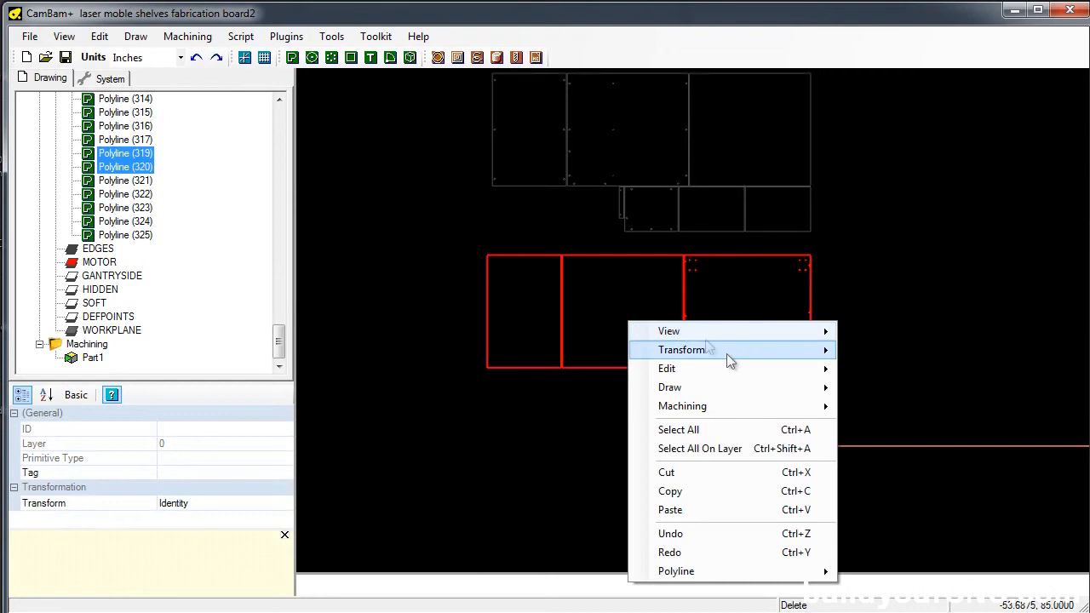
pyautogui.moveTo(667, 331)
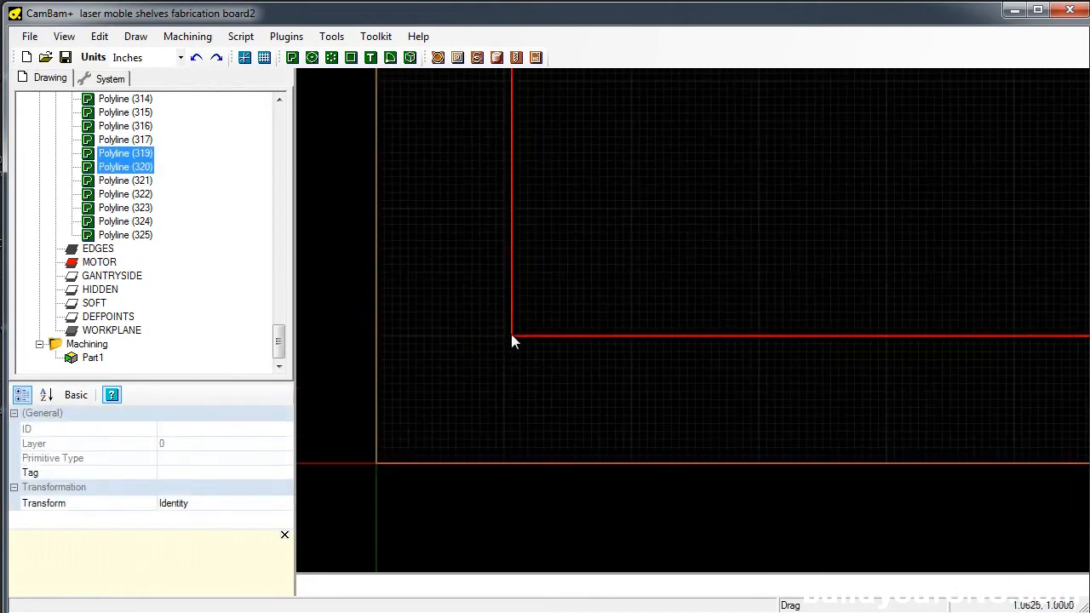
pyautogui.rightClick(511, 340)
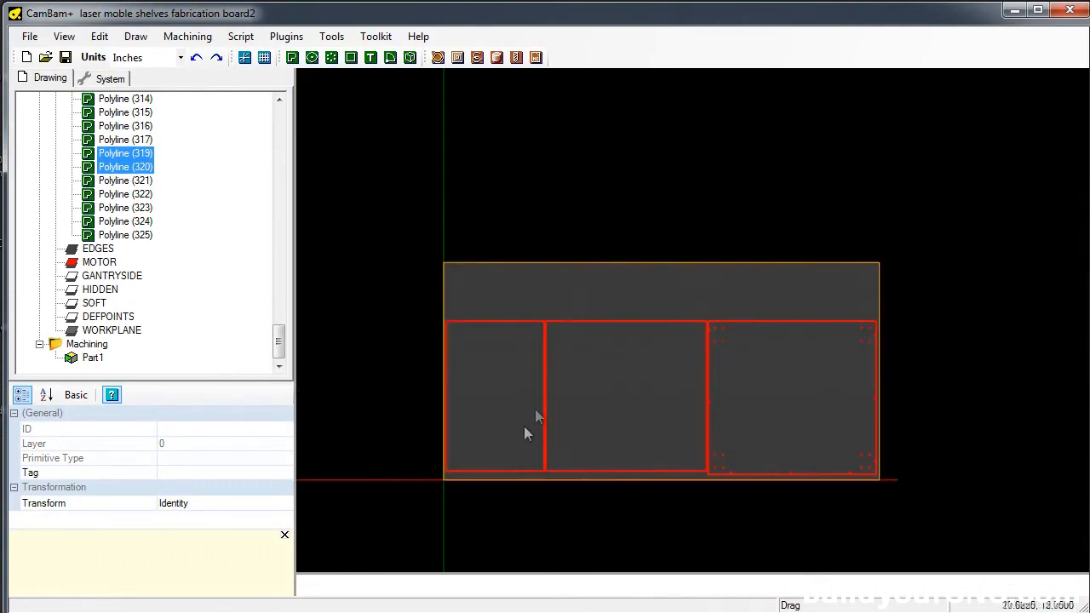
pyautogui.moveTo(537, 417); pyautogui.dragTo(958, 358)
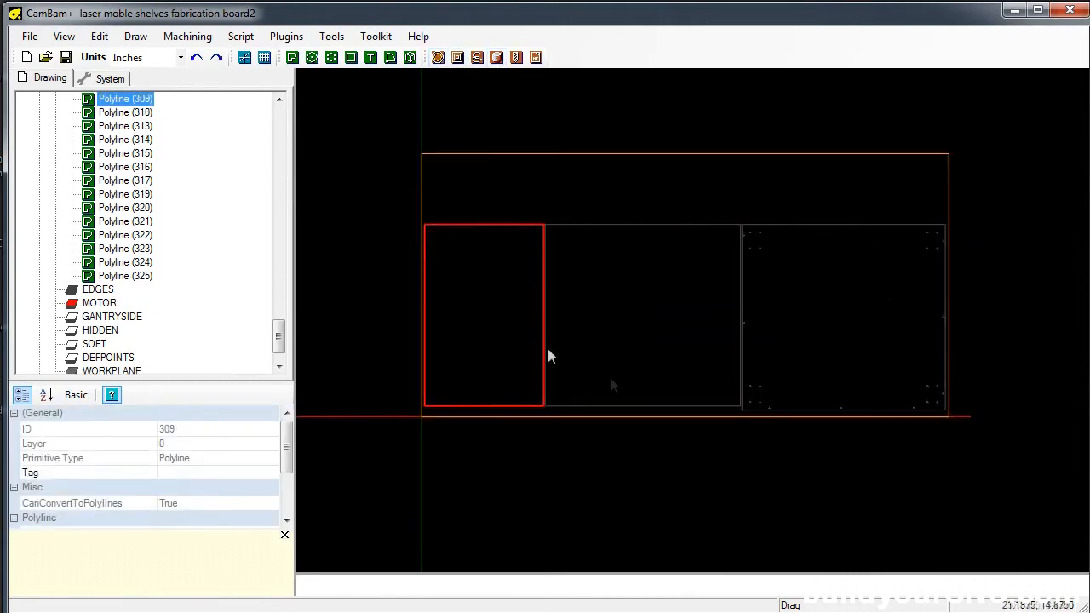
pyautogui.moveTo(438, 58)
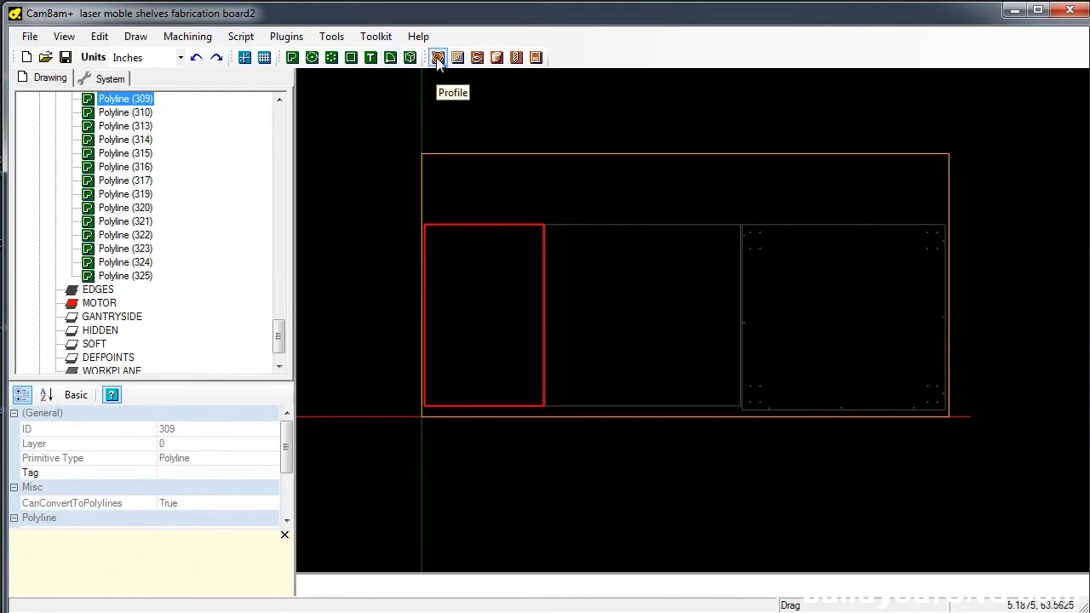
# Step: Add a Profile operation around the board 2 parts, adjust a holding tab, and produce the board 2 G-code
pyautogui.click(438, 57)
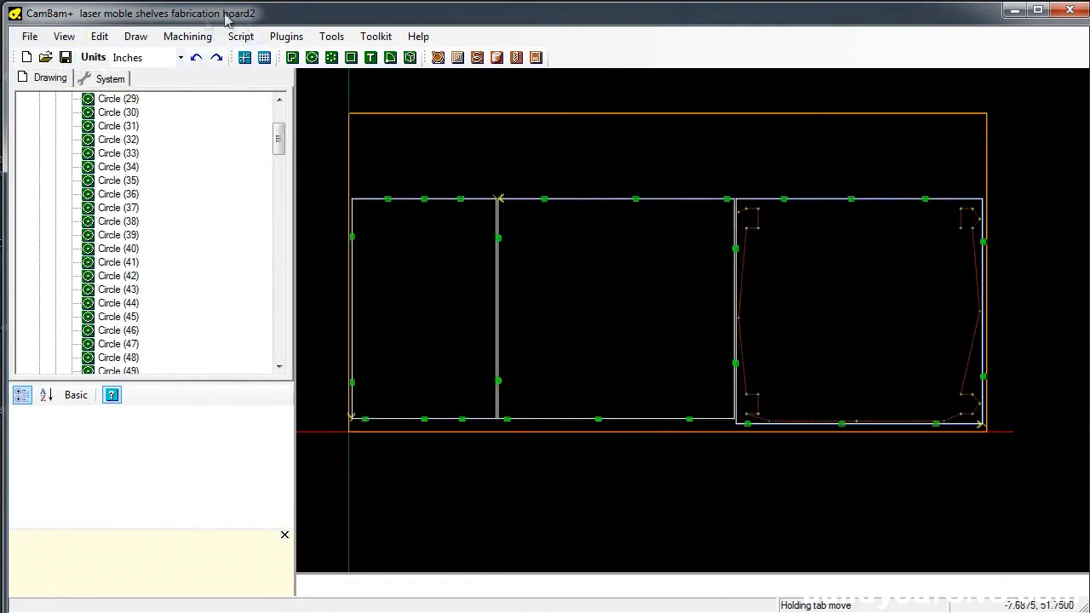
pyautogui.click(187, 36)
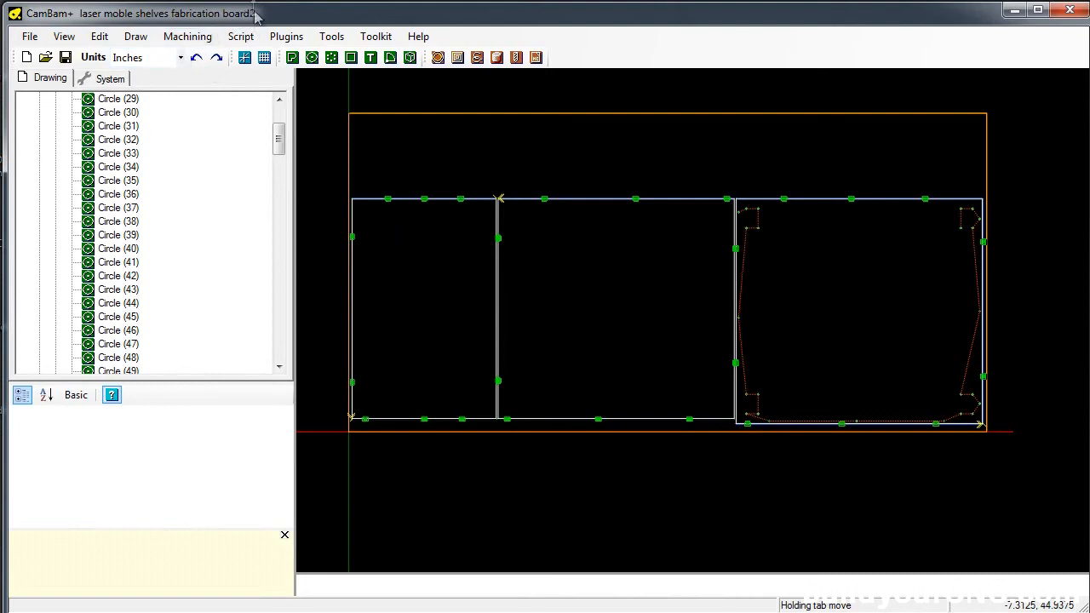
pyautogui.click(187, 35)
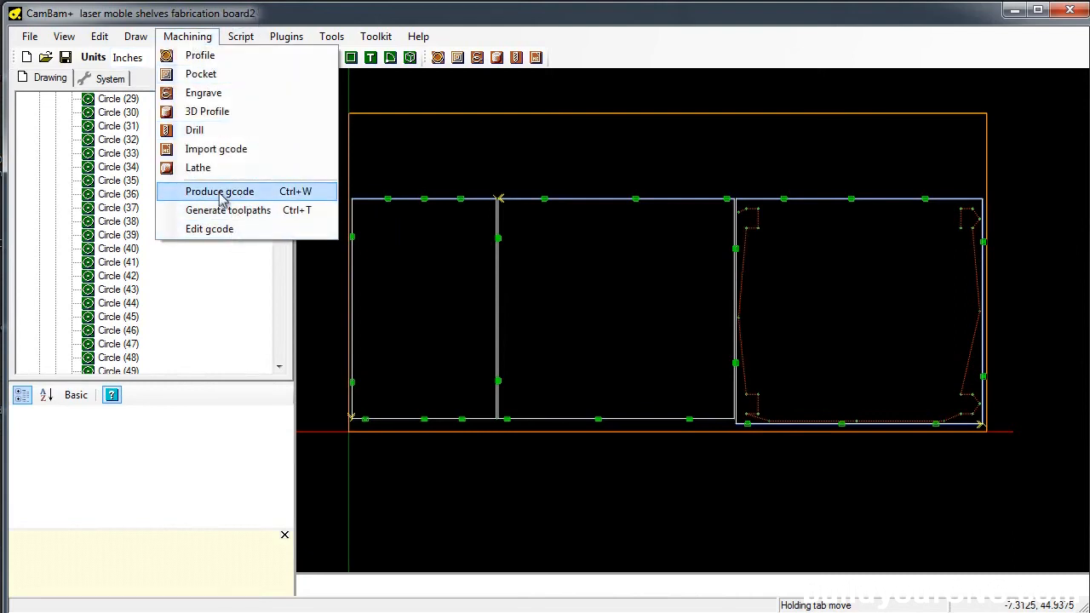
pyautogui.click(218, 190)
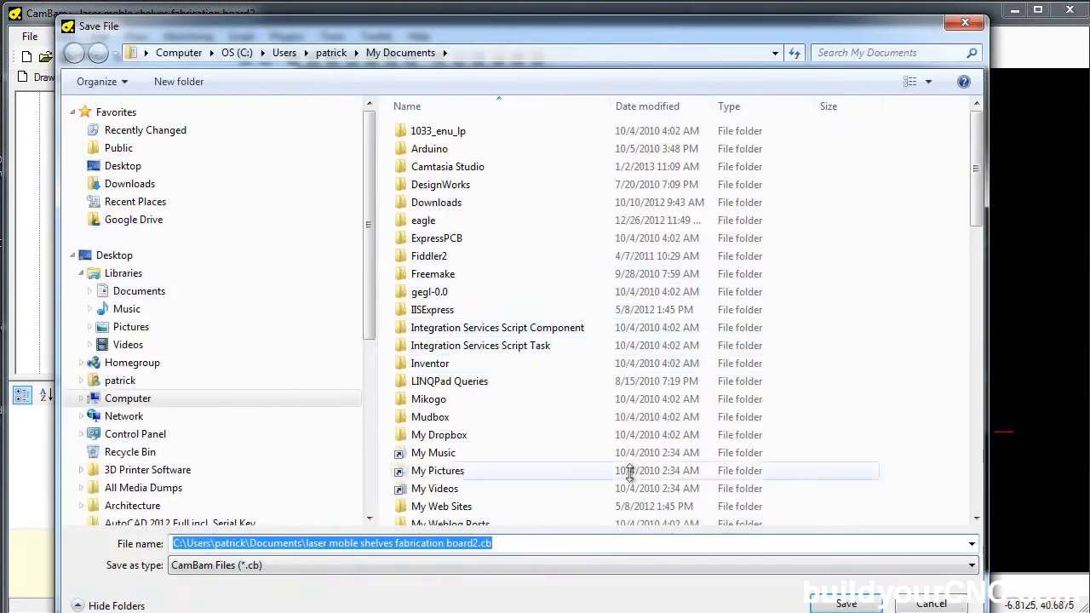
# Step: Save the board 2 file, place the next parts on the board for board 3, and adjust a holding tab on its profile
pyautogui.click(845, 602)
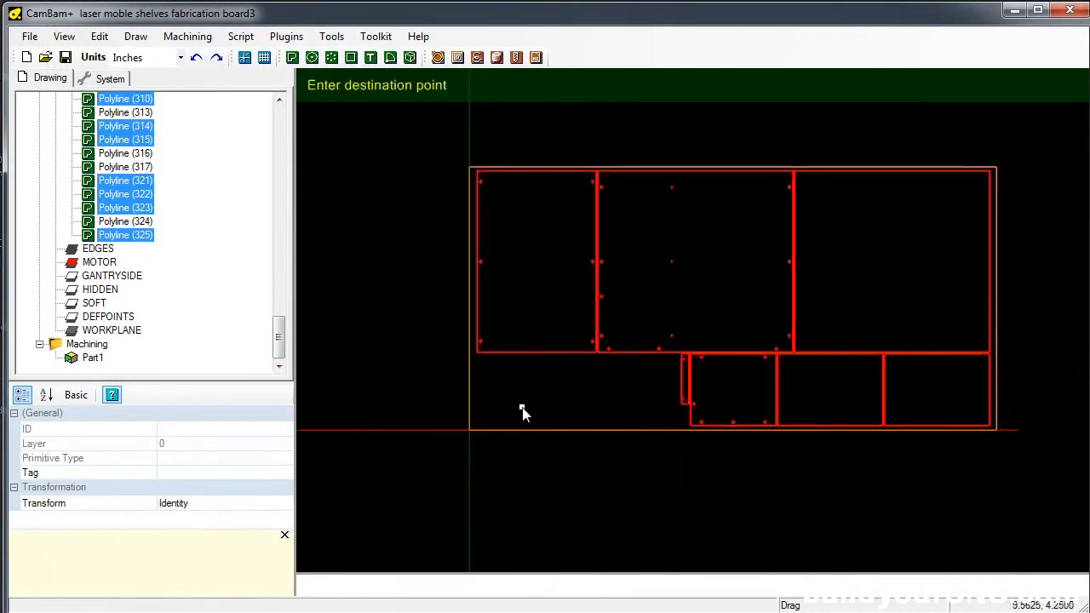
pyautogui.click(438, 58)
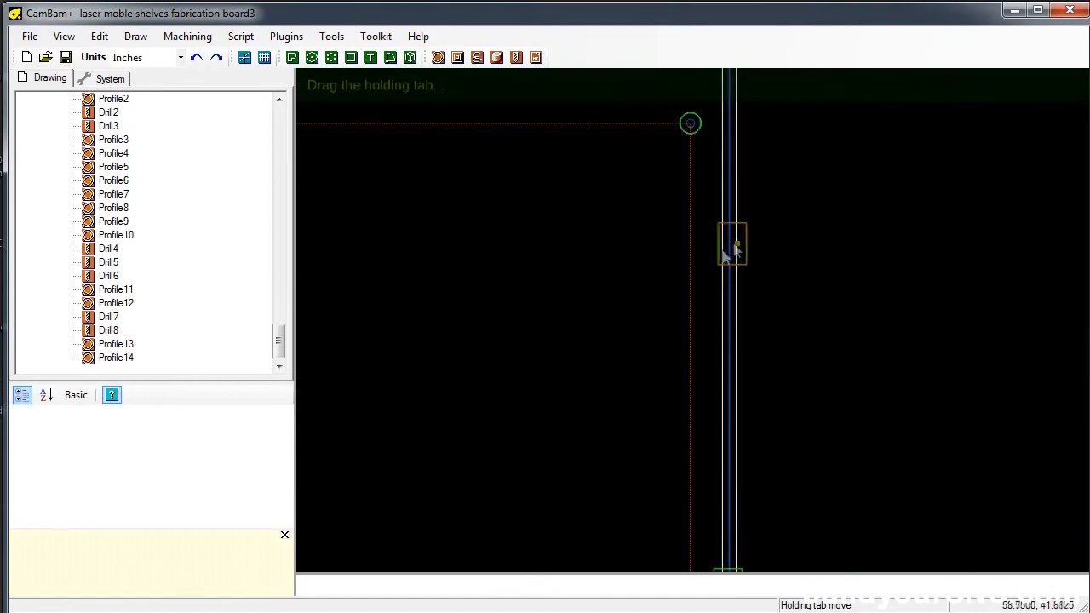
pyautogui.click(29, 36)
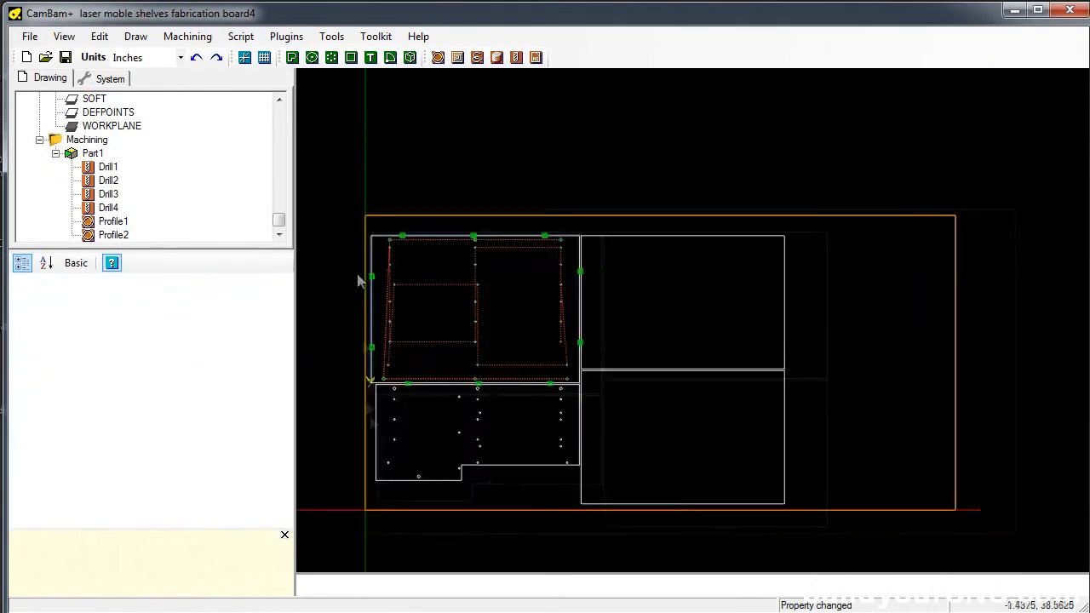
# Step: Set up Profile operations with holding tabs for the remaining board 4 parts, through Profile8
pyautogui.click(271, 340)
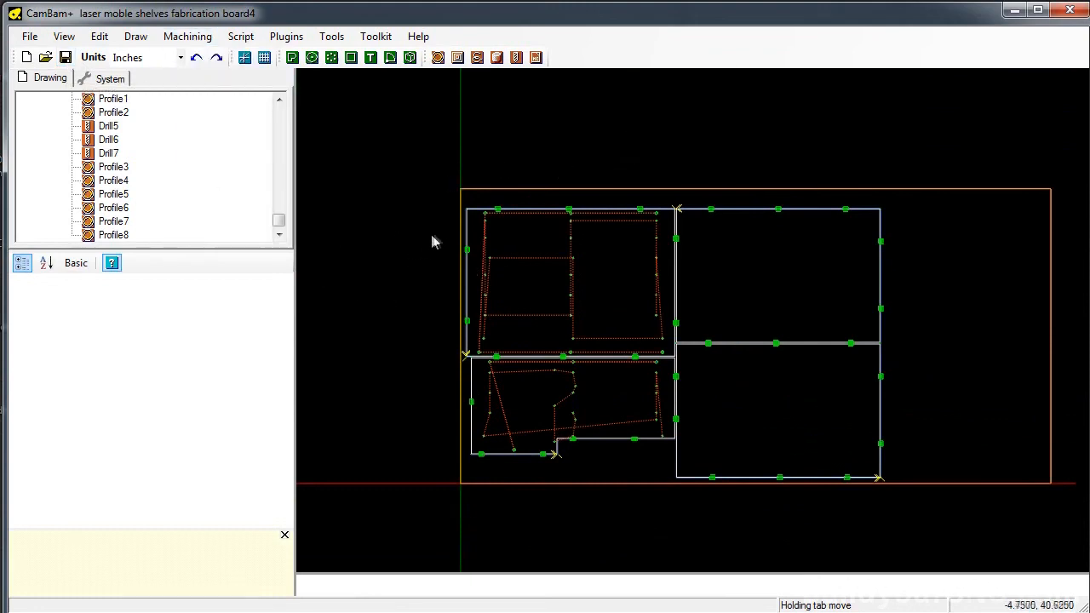
pyautogui.moveTo(544, 164)
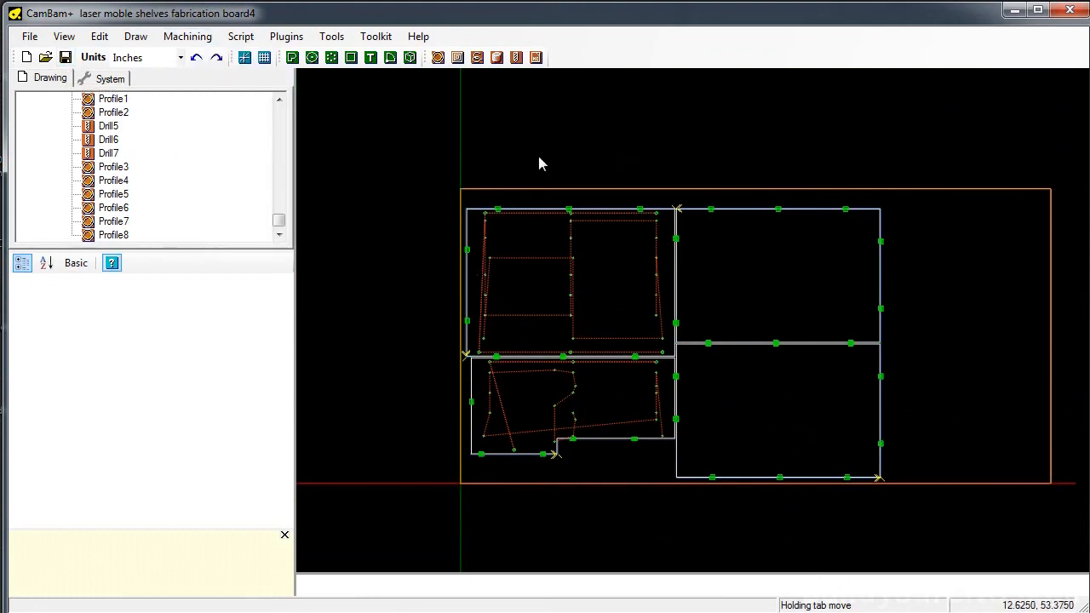
pyautogui.moveTo(545, 157)
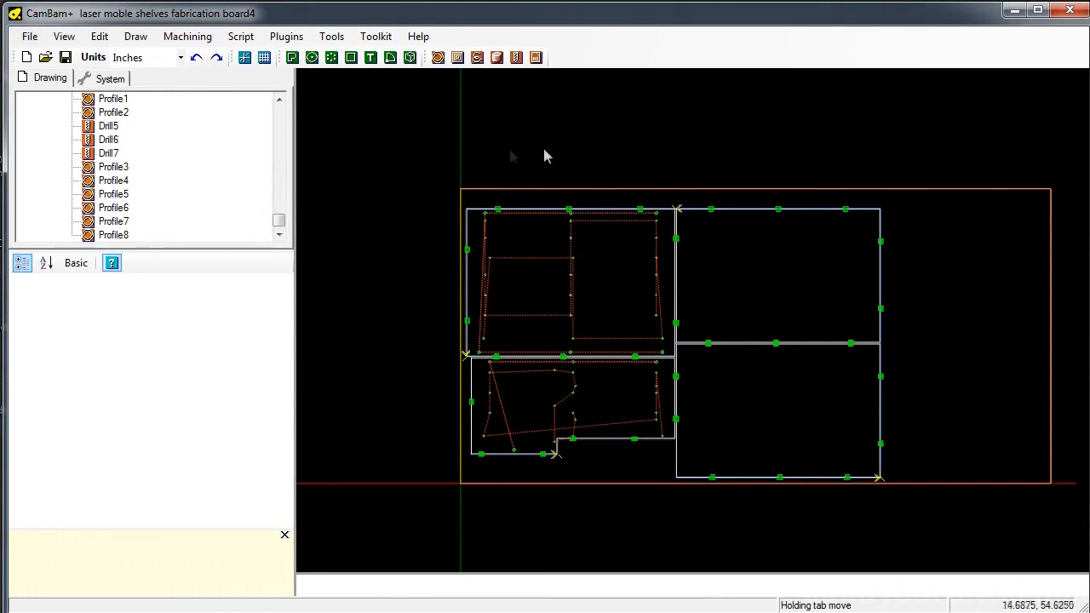
pyautogui.moveTo(473, 163)
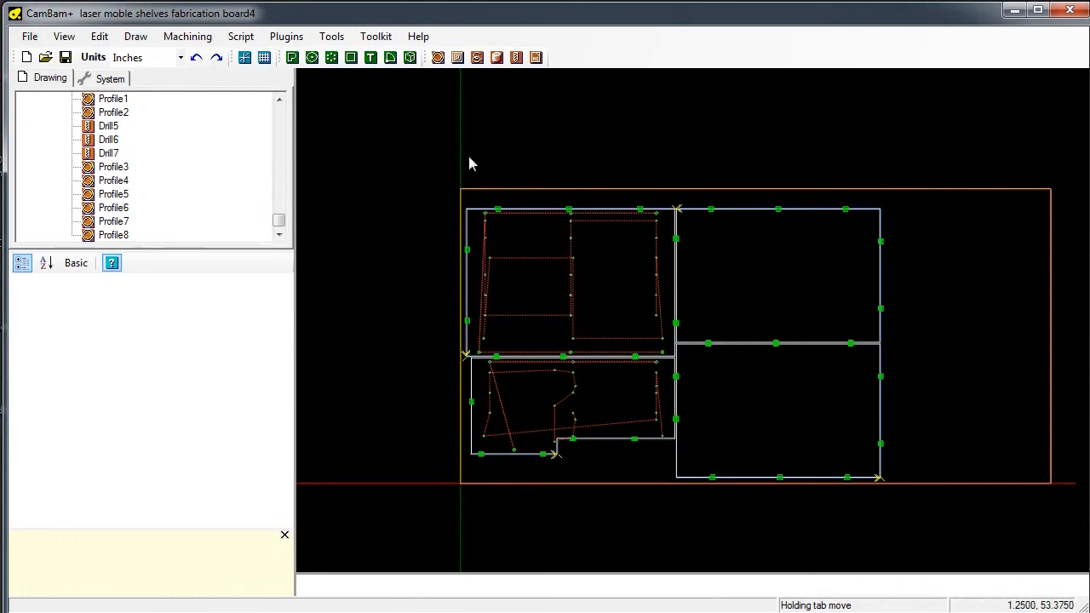